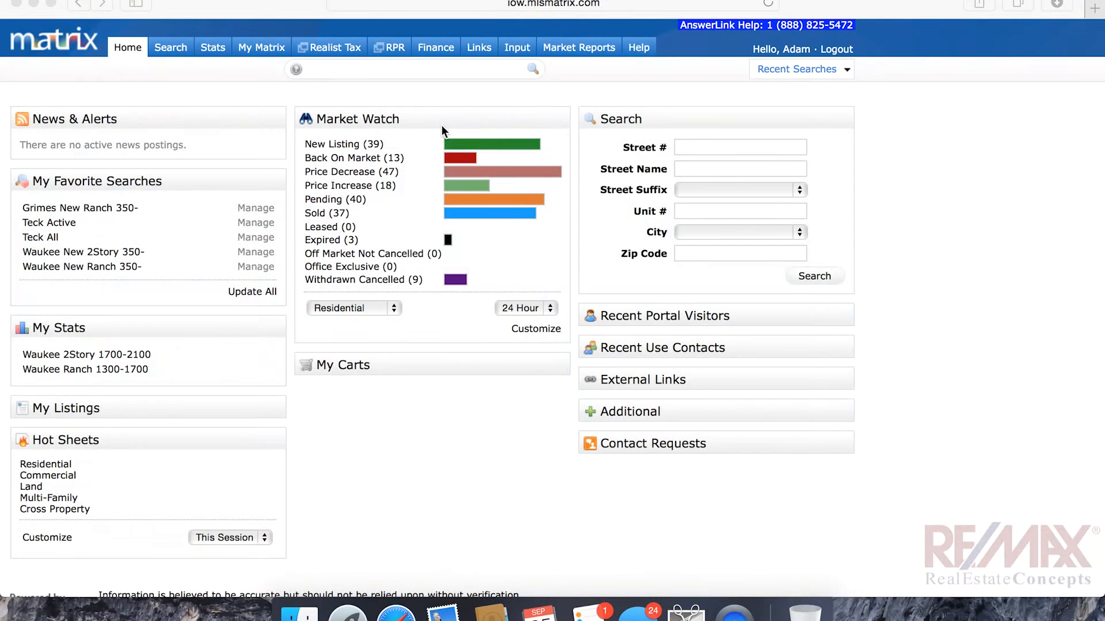
pyautogui.moveTo(357, 97)
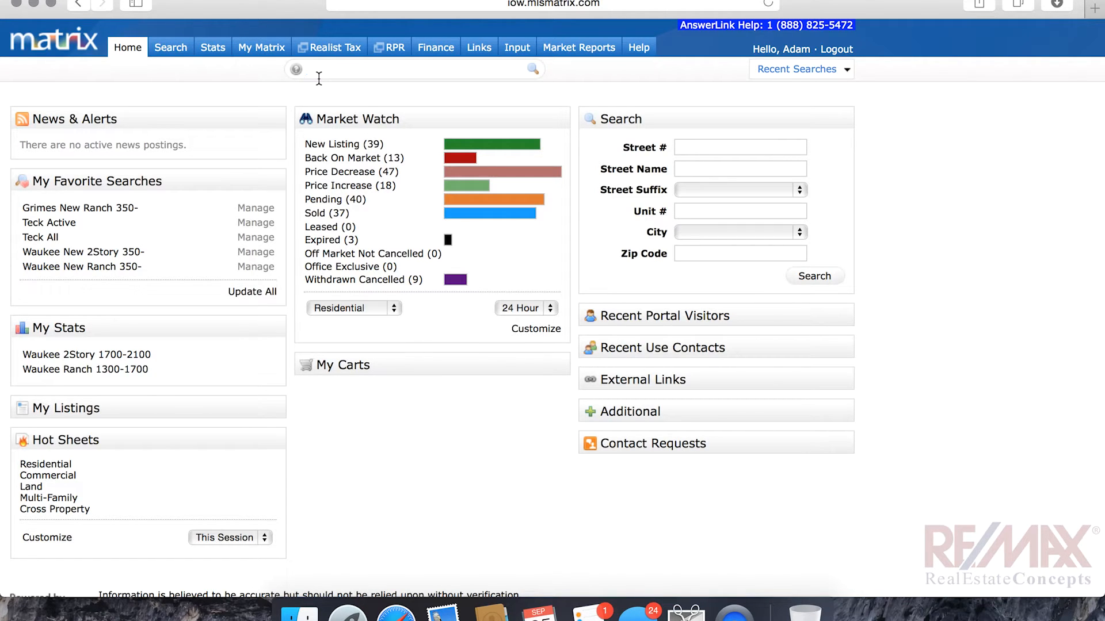
# - Enter the speed bar query 'a res grimes $150-250 3+ beds' for active Grimes homes
pyautogui.write('a res')
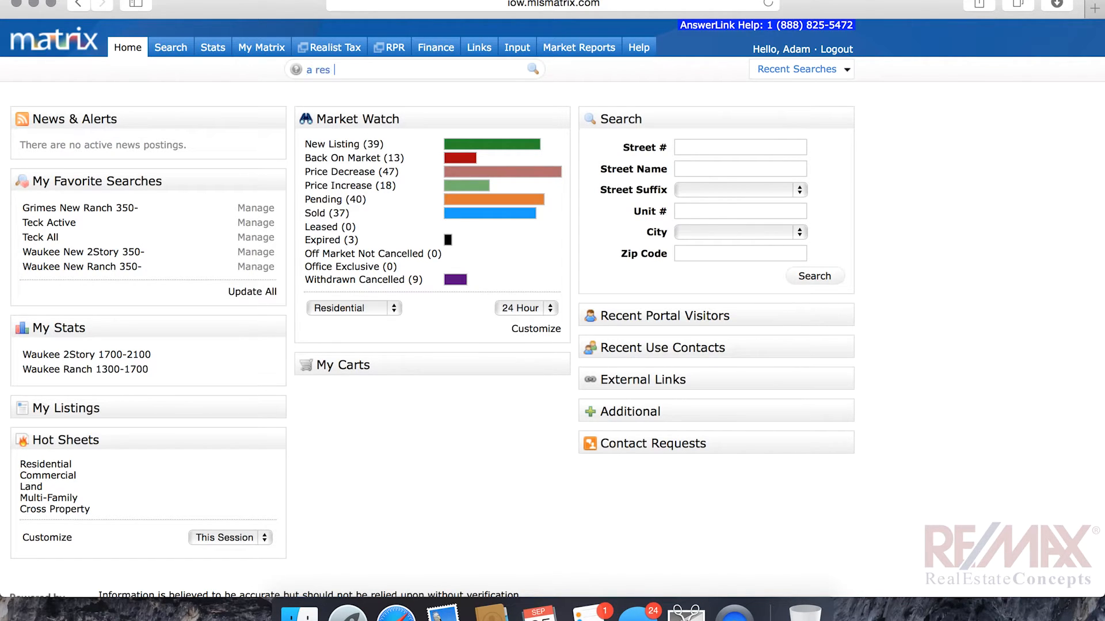
pyautogui.write('grimes $150-250')
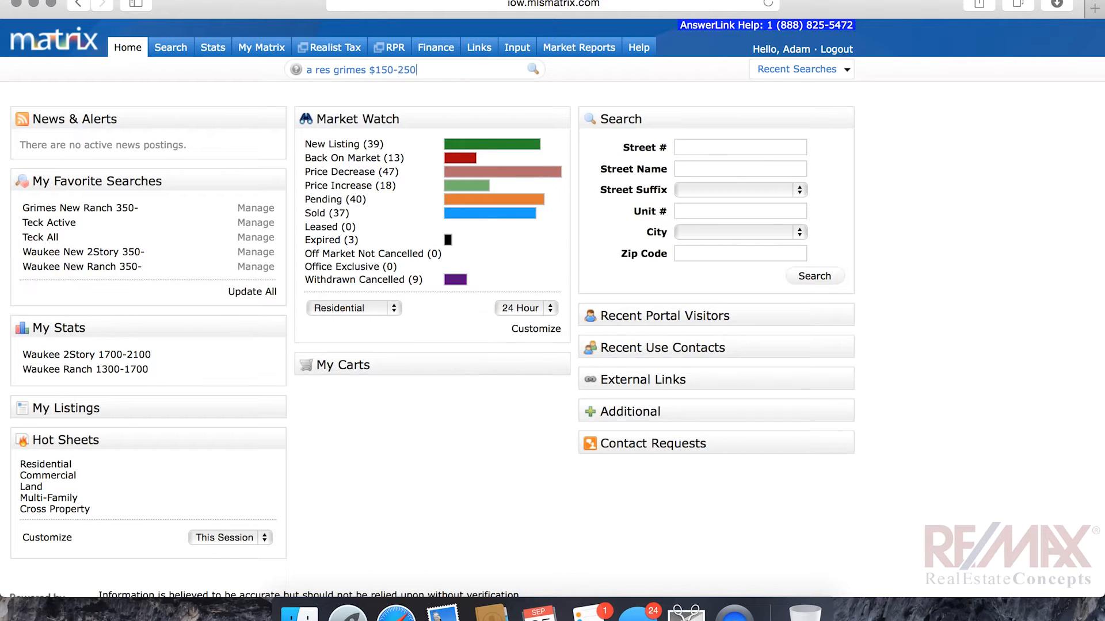
pyautogui.write('3')
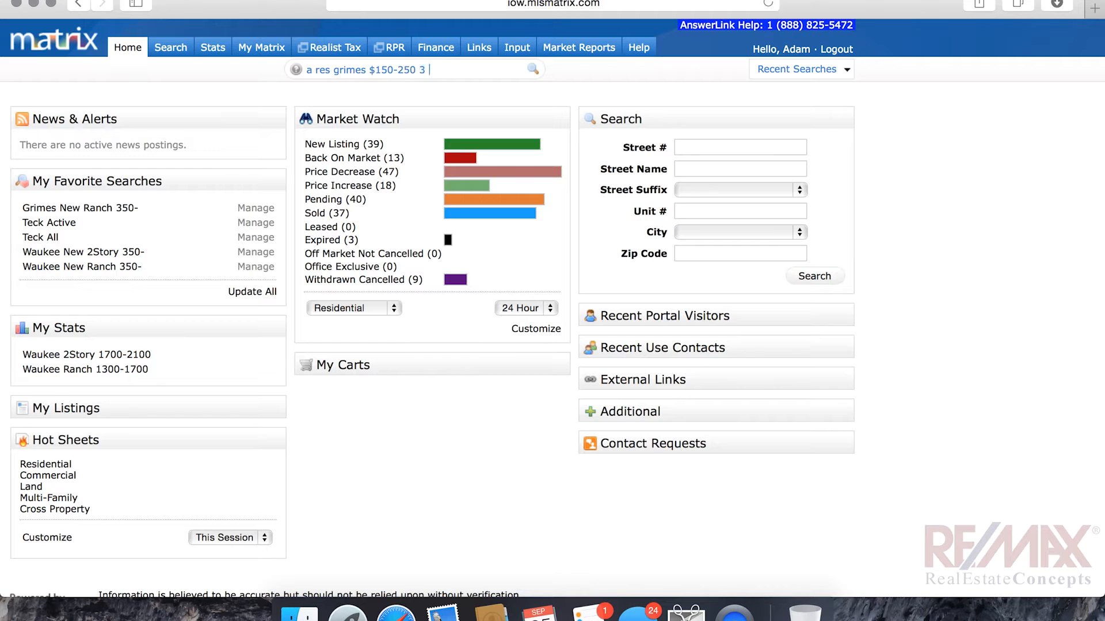
pyautogui.write('+ beds')
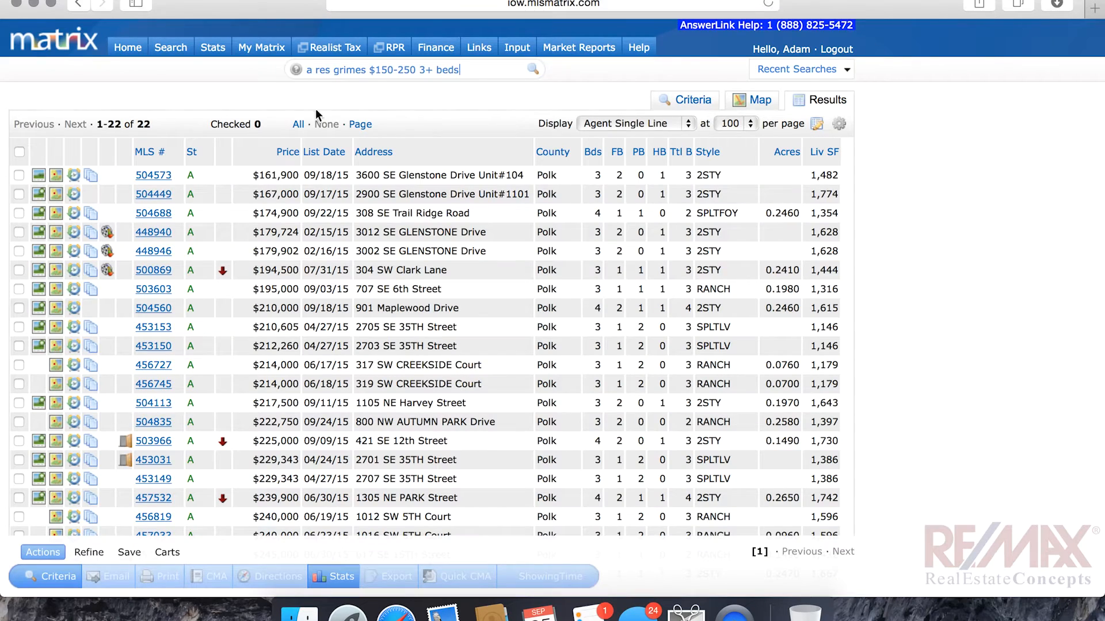
# - Scroll through the 22 Grimes results in the Agent Single Line display
pyautogui.scroll(-3)
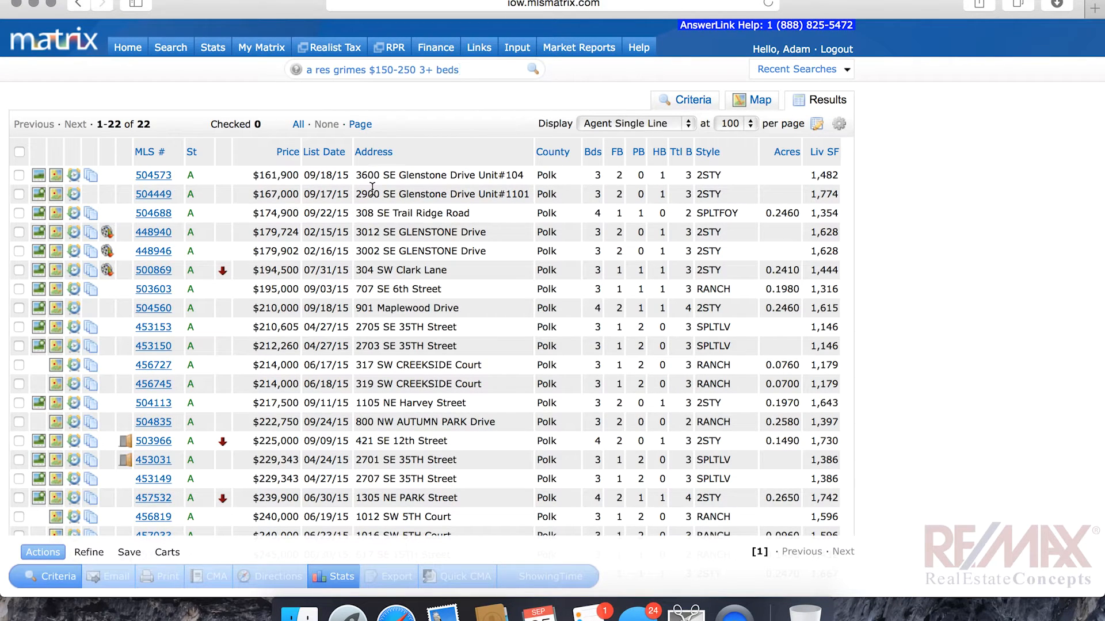
pyautogui.moveTo(370, 228)
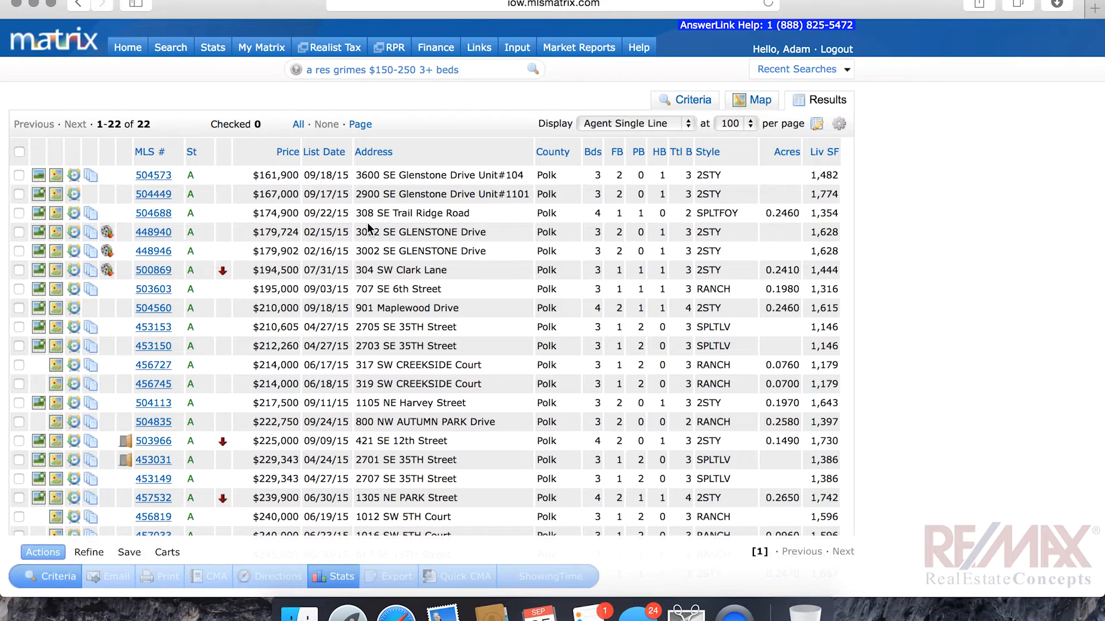
pyautogui.moveTo(214, 140)
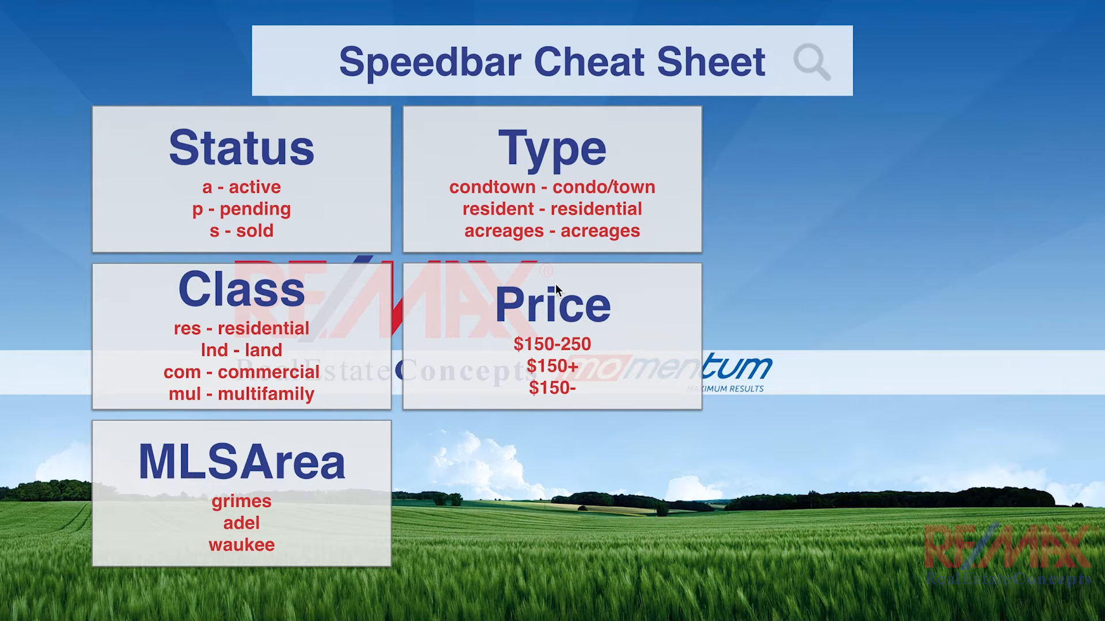
pyautogui.moveTo(518, 355)
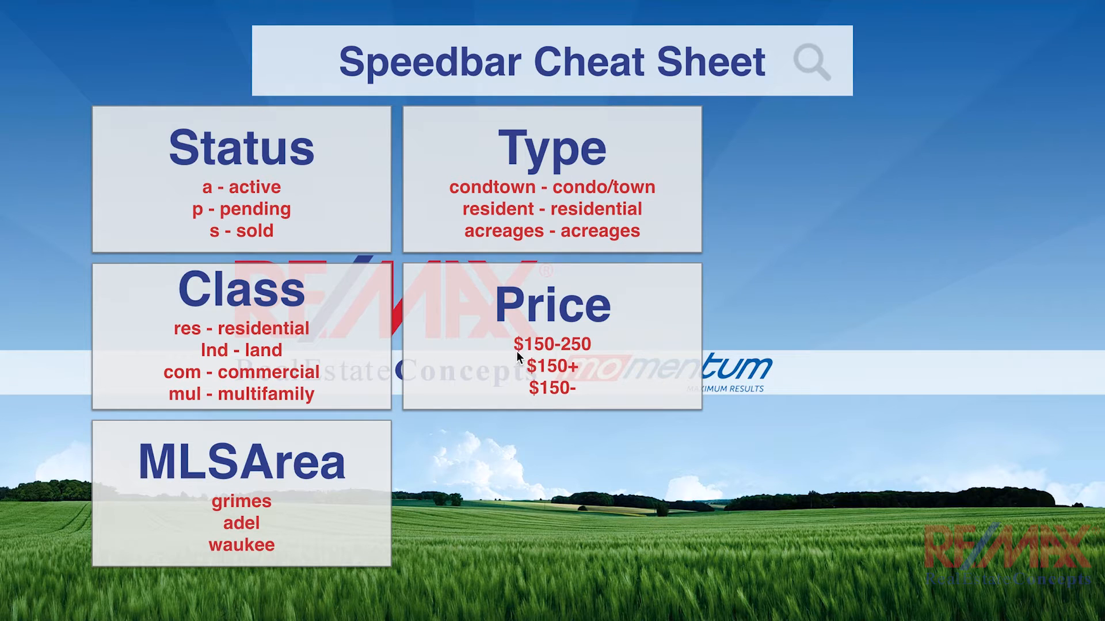
pyautogui.moveTo(577, 352)
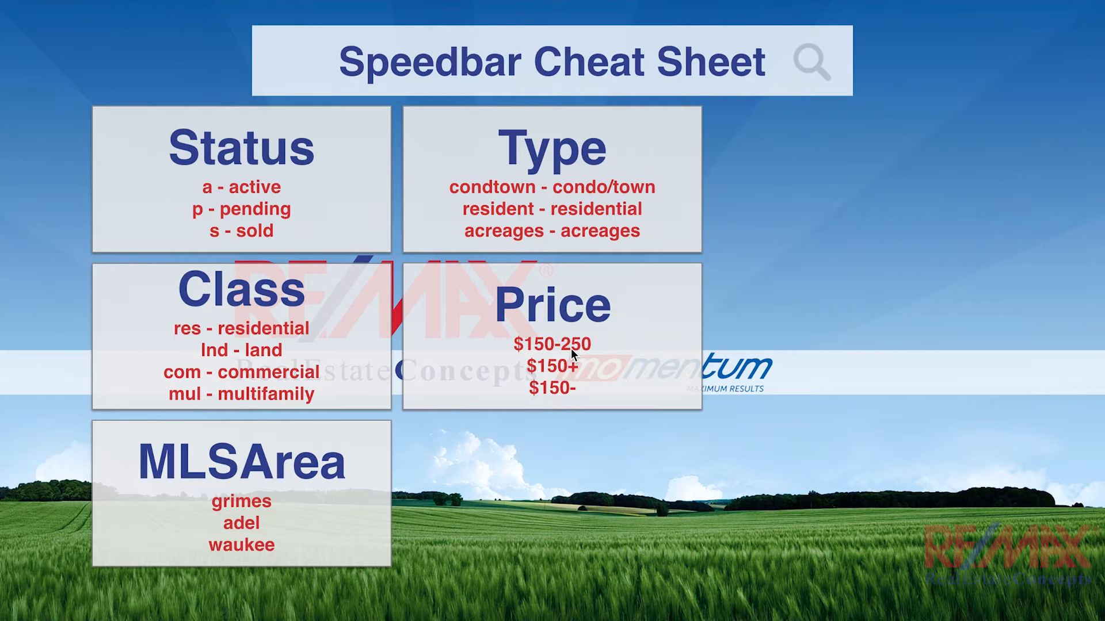
pyautogui.moveTo(572, 393)
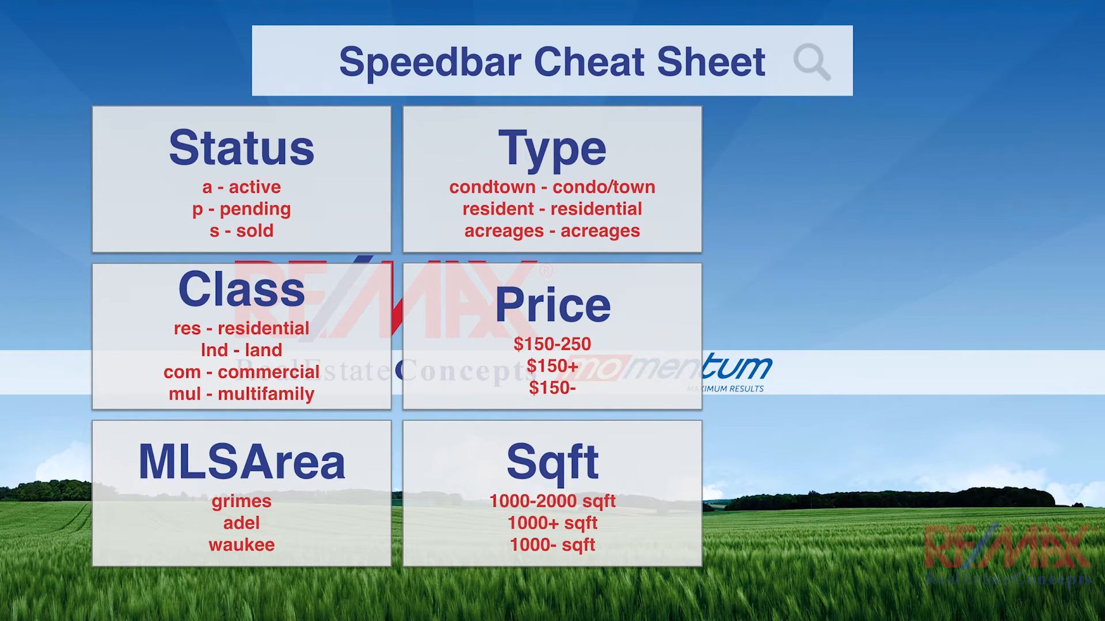
pyautogui.moveTo(535, 498)
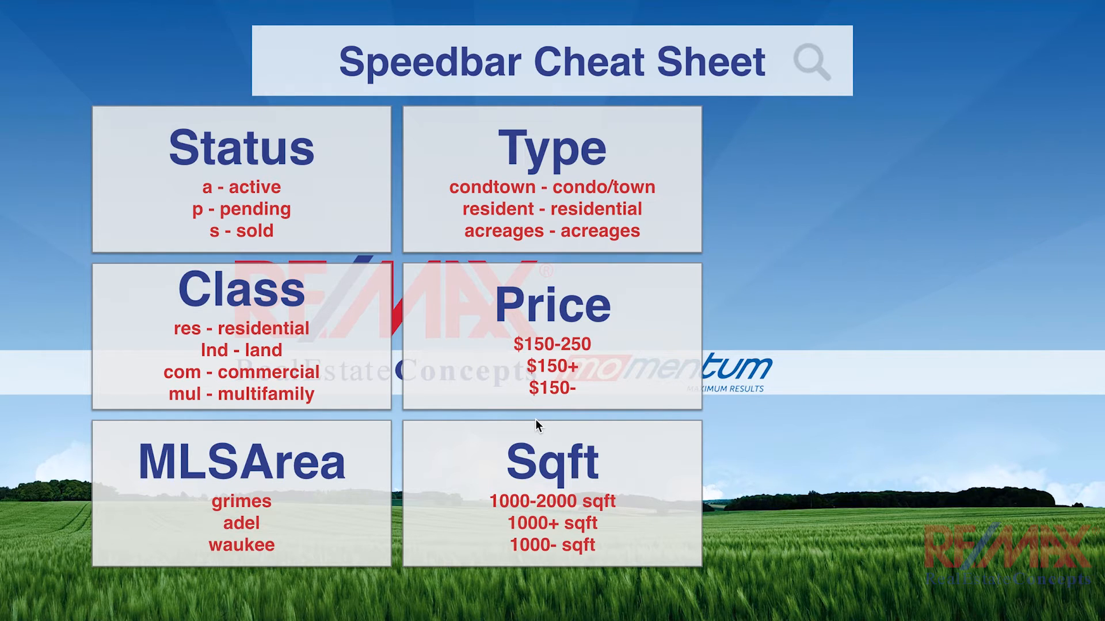
pyautogui.moveTo(545, 493)
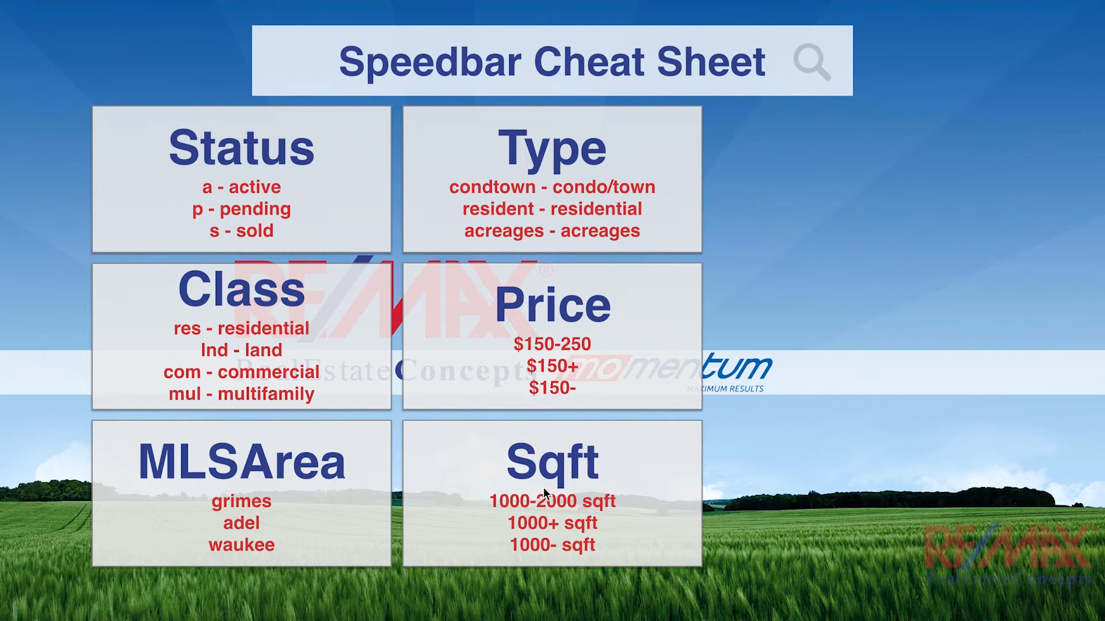
pyautogui.moveTo(613, 504)
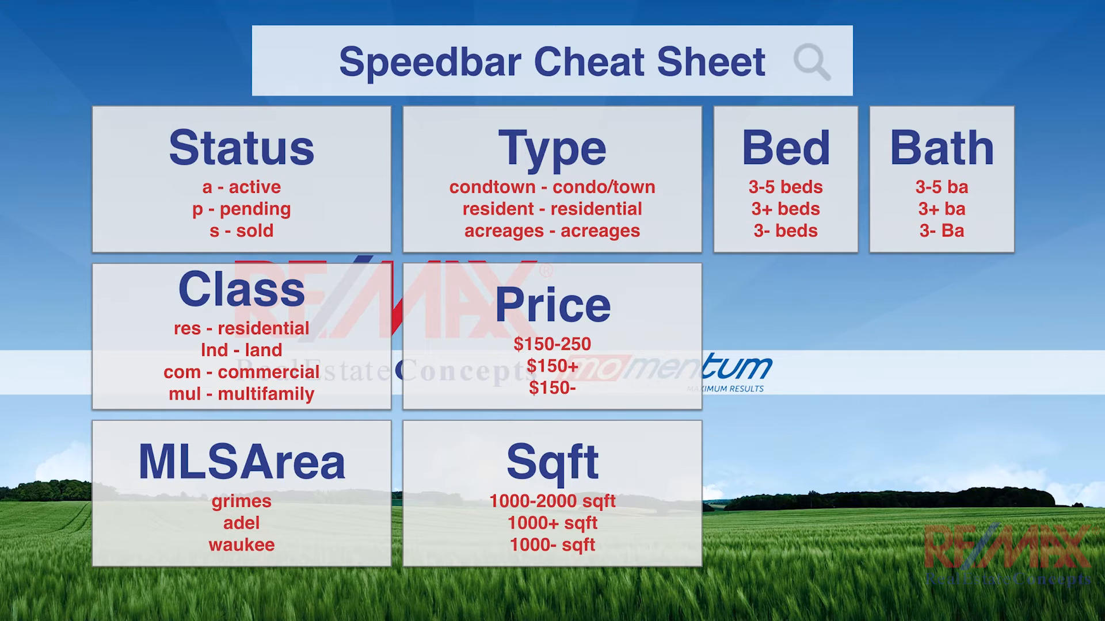
pyautogui.moveTo(315, 132)
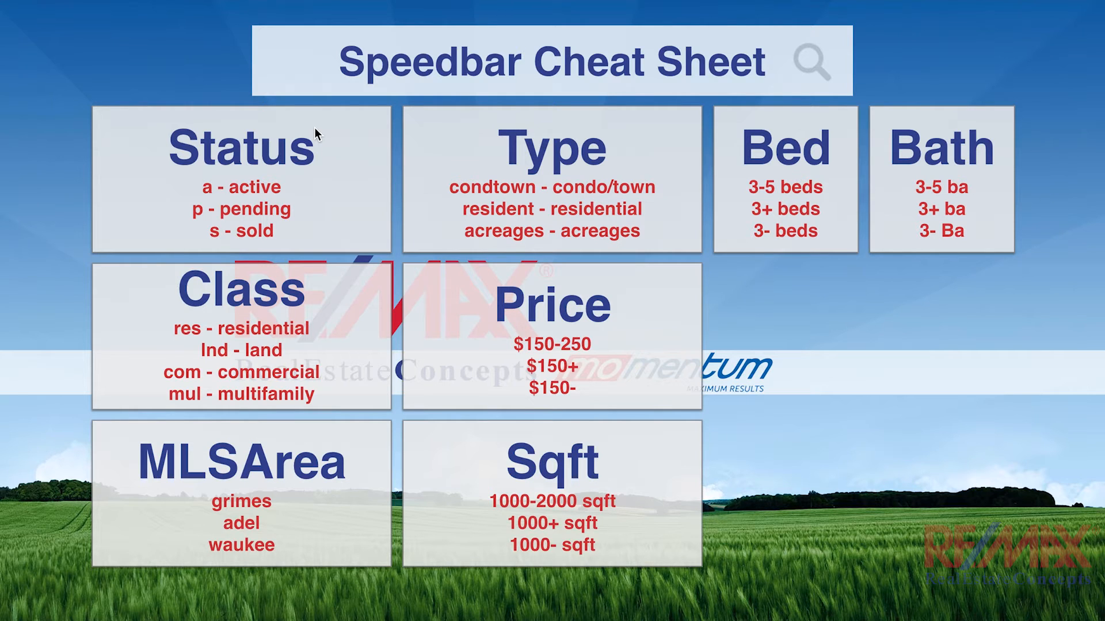
pyautogui.moveTo(744, 150)
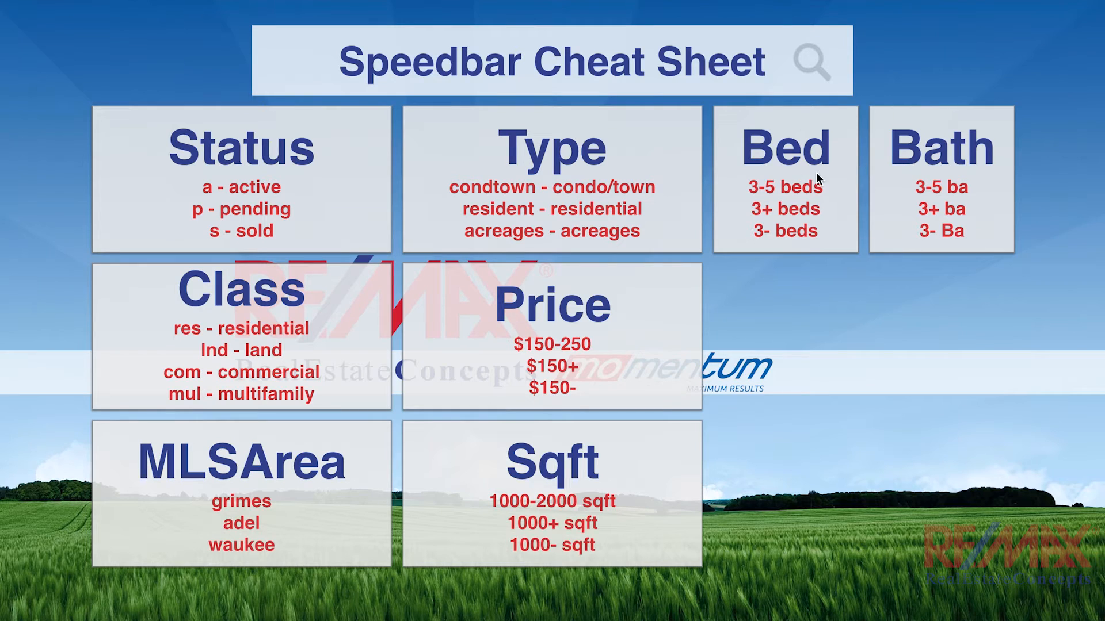
pyautogui.moveTo(801, 163)
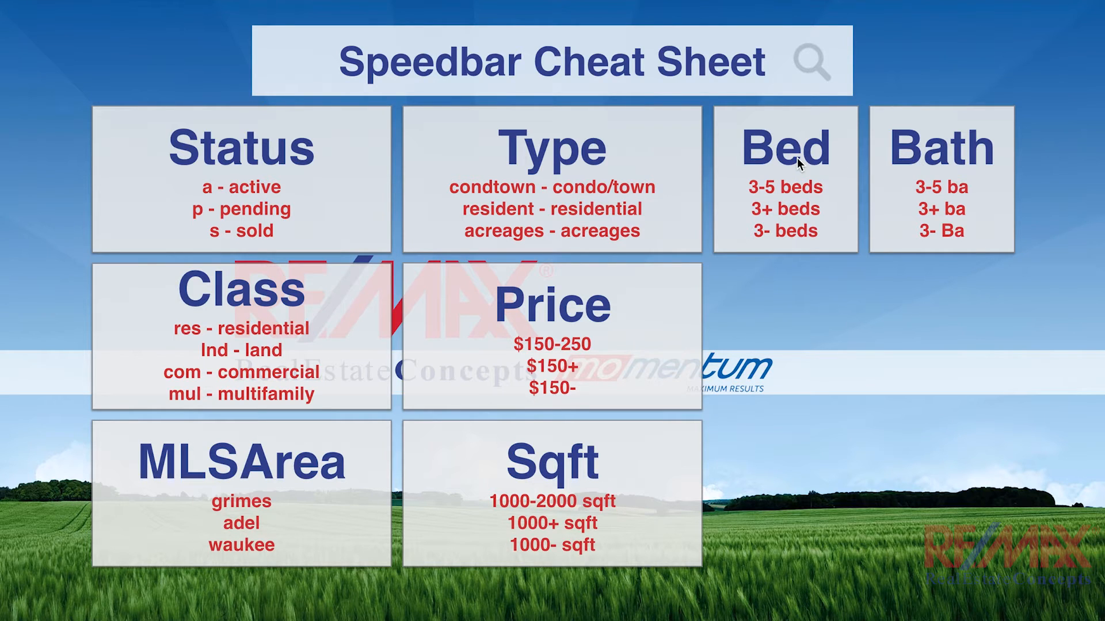
pyautogui.moveTo(702, 317)
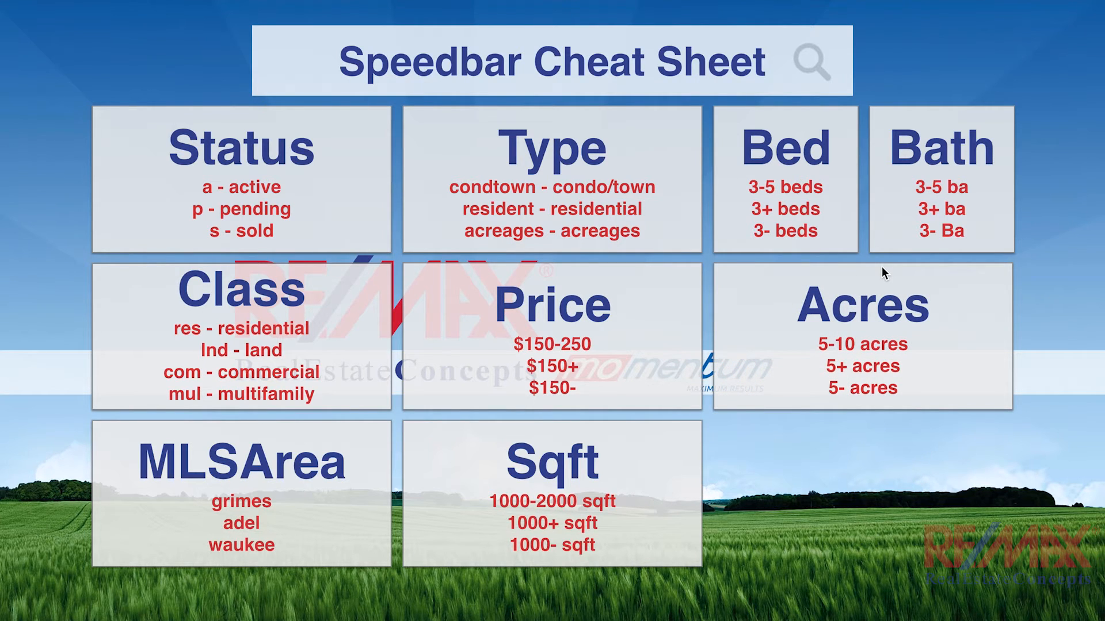
pyautogui.moveTo(846, 394)
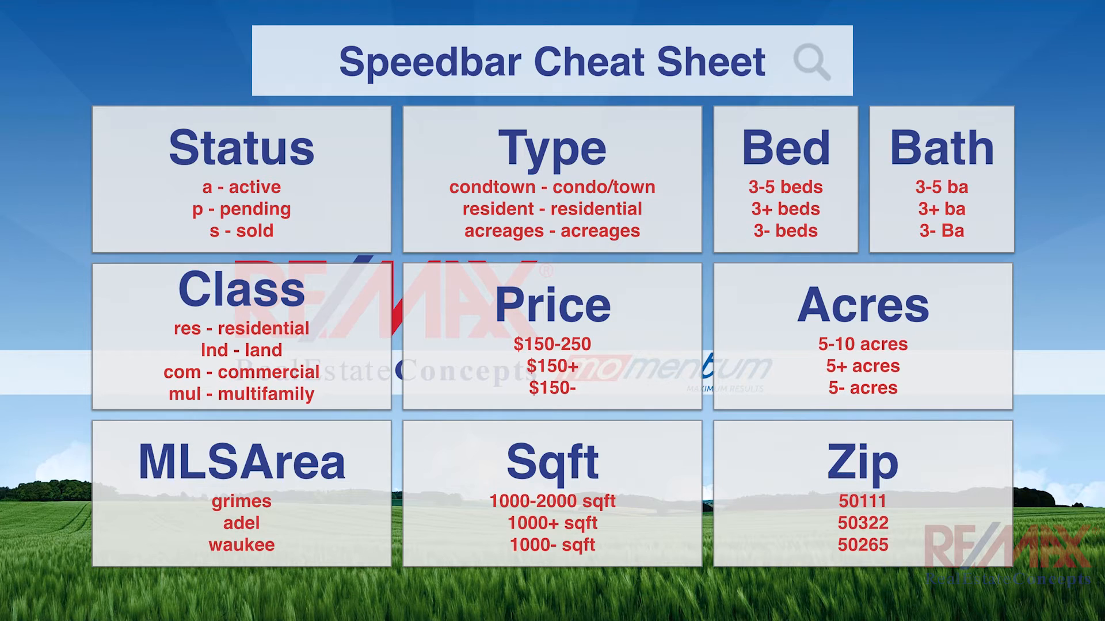
pyautogui.moveTo(345, 143)
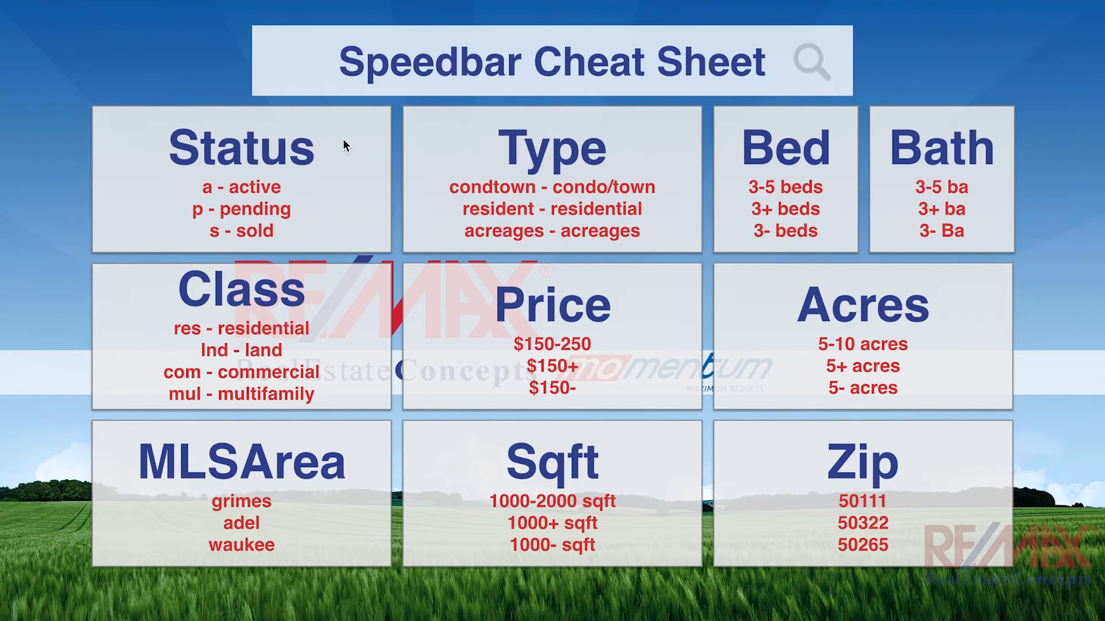
pyautogui.moveTo(818, 401)
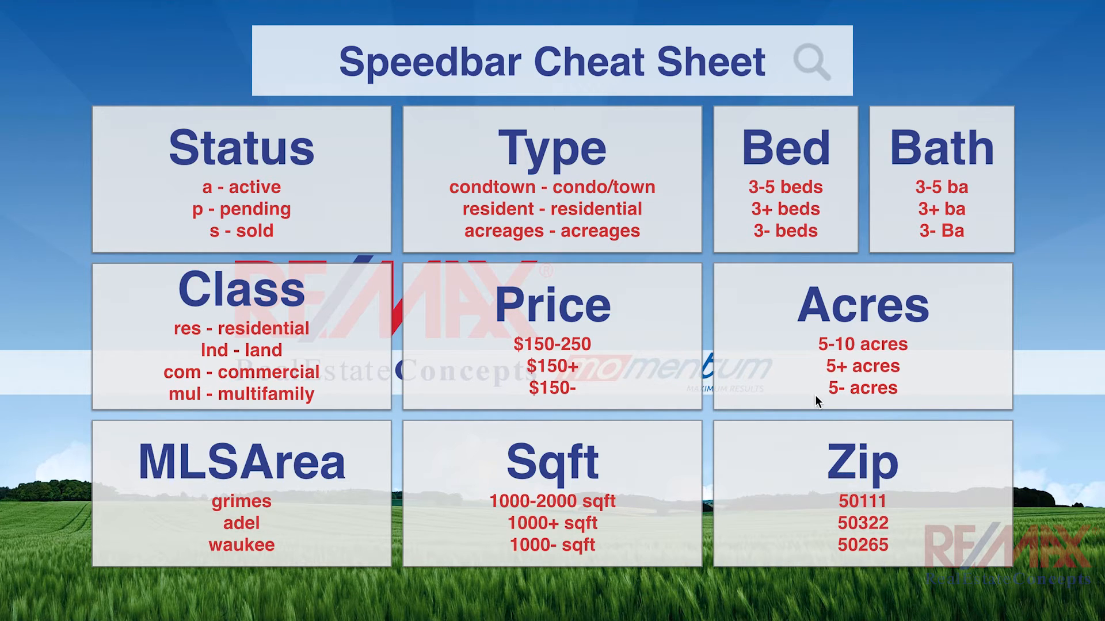
pyautogui.moveTo(359, 86)
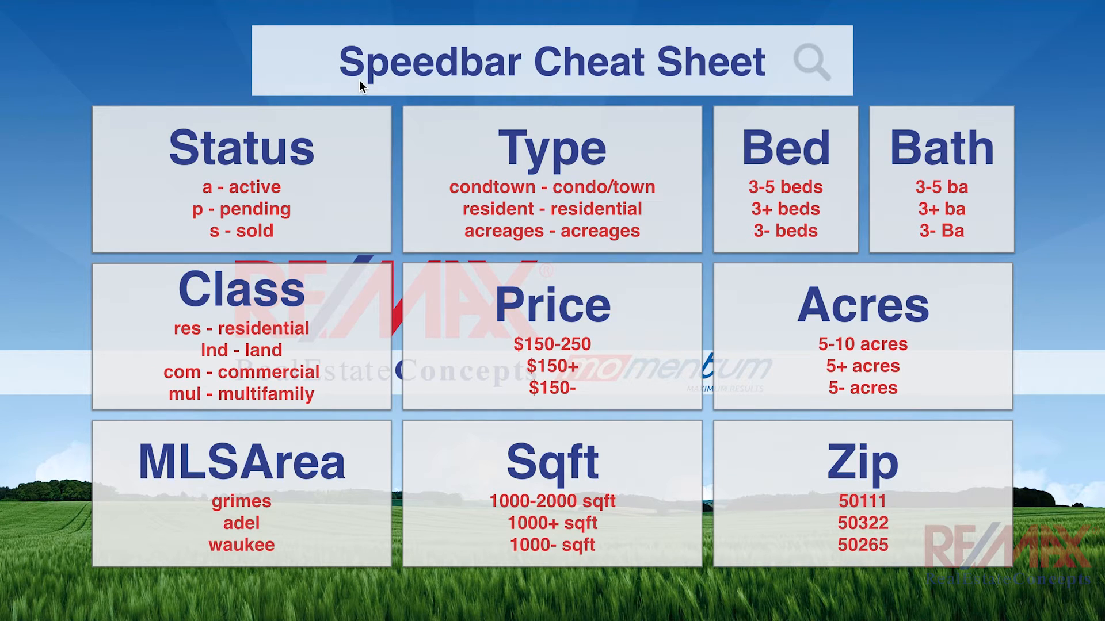
pyautogui.moveTo(282, 82)
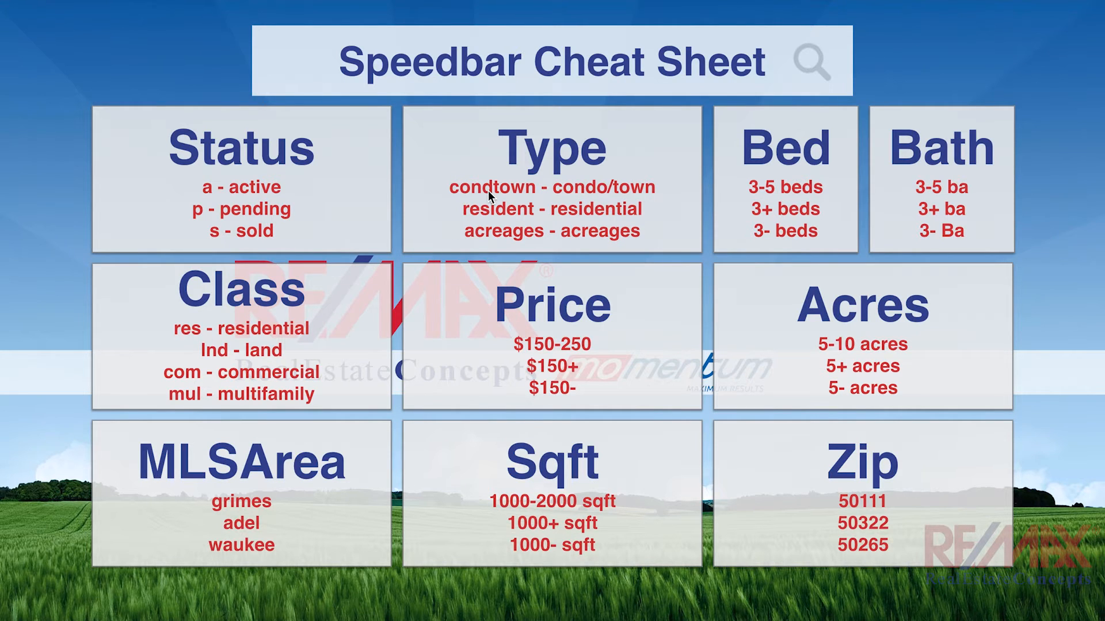
pyautogui.moveTo(531, 195)
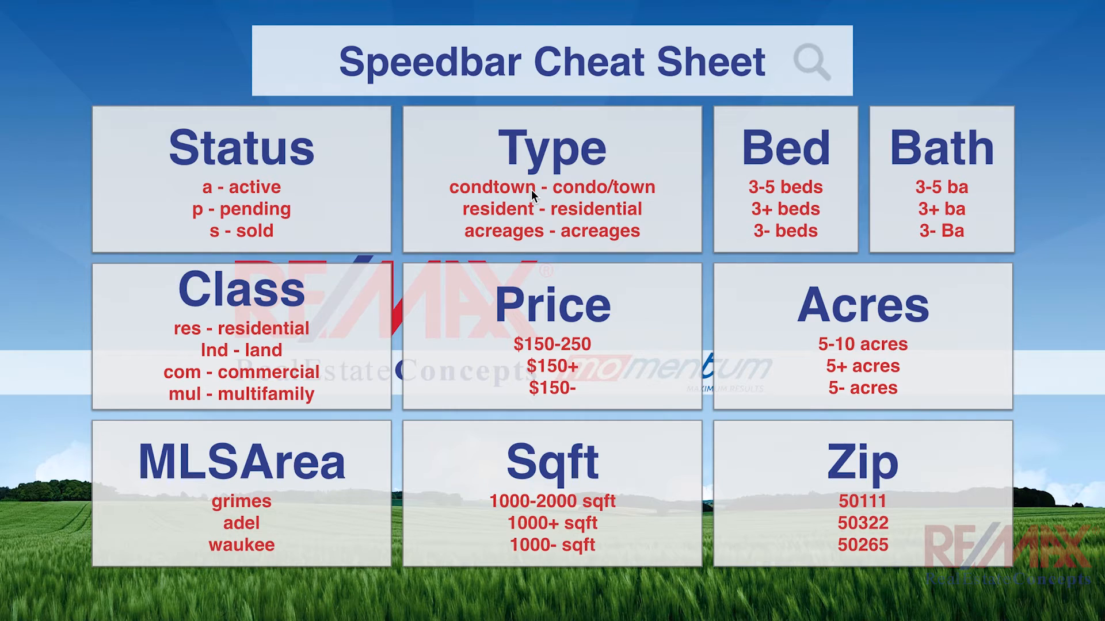
pyautogui.moveTo(533, 378)
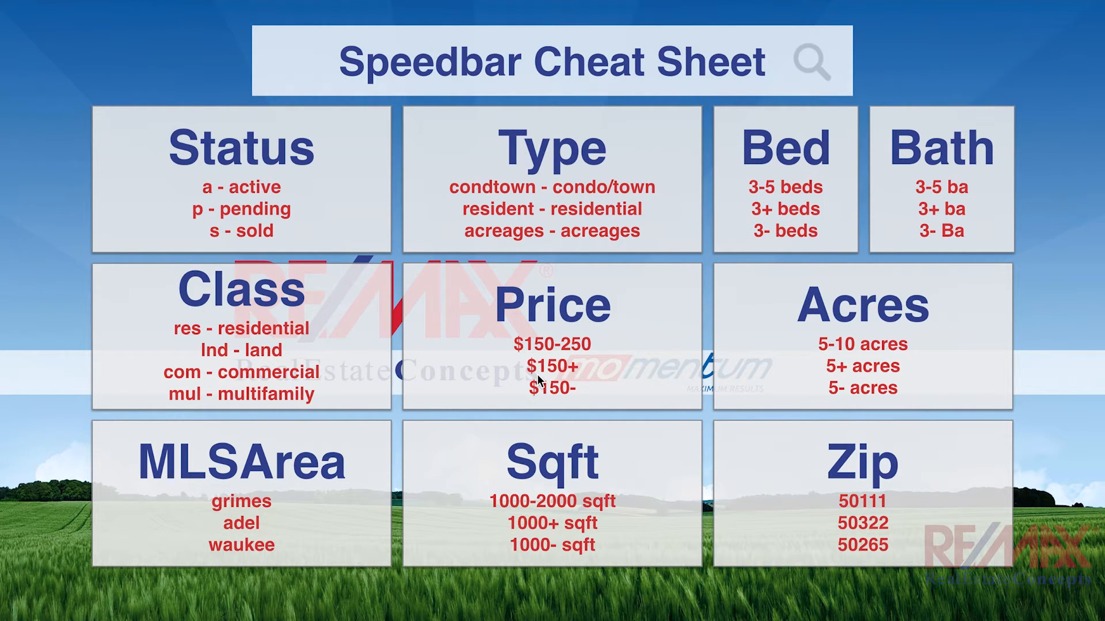
pyautogui.moveTo(597, 395)
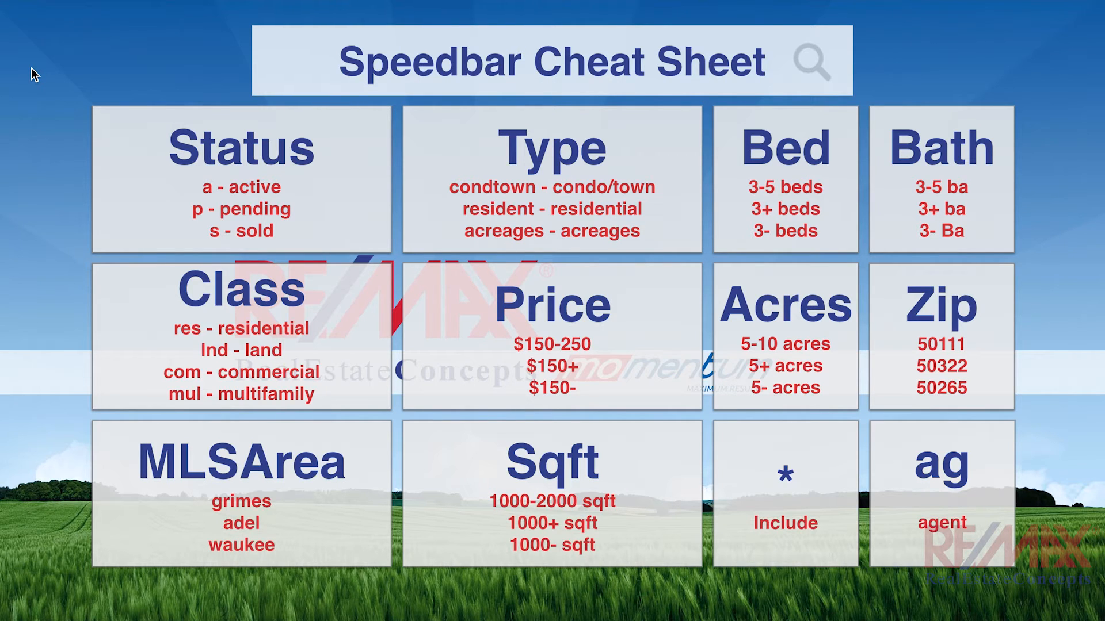
pyautogui.moveTo(510, 286)
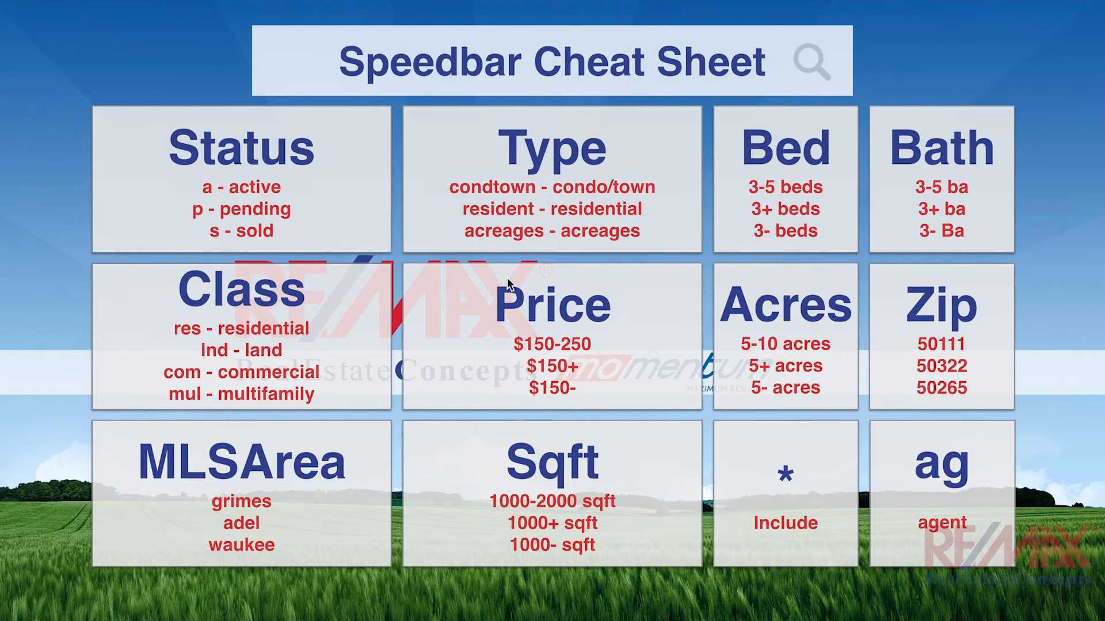
pyautogui.moveTo(63, 70)
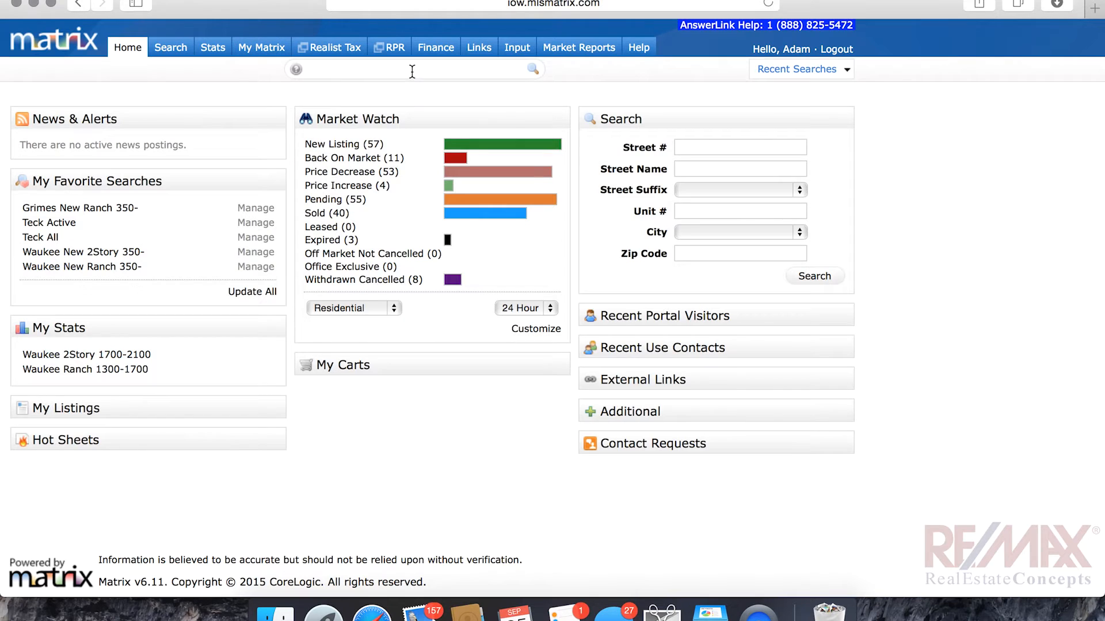
# - Enter the speed bar query 'a res waukee $100-150 3+ beds' and run it, returning one listing
pyautogui.write('a res clive 3+ beds $200-300')
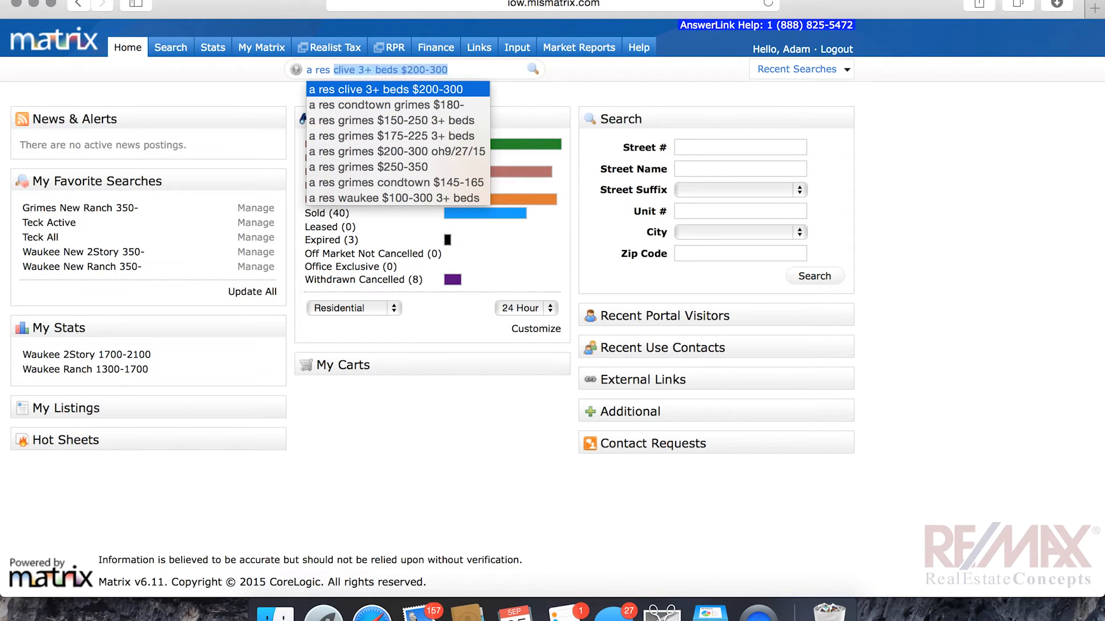
pyautogui.write('a res wauk')
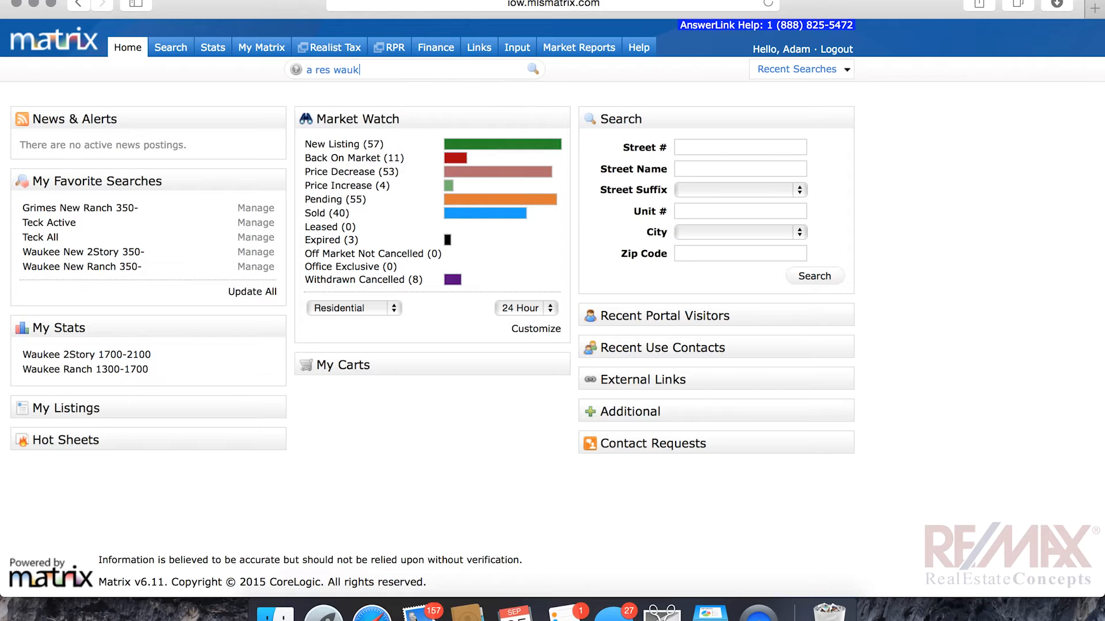
pyautogui.write('ee')
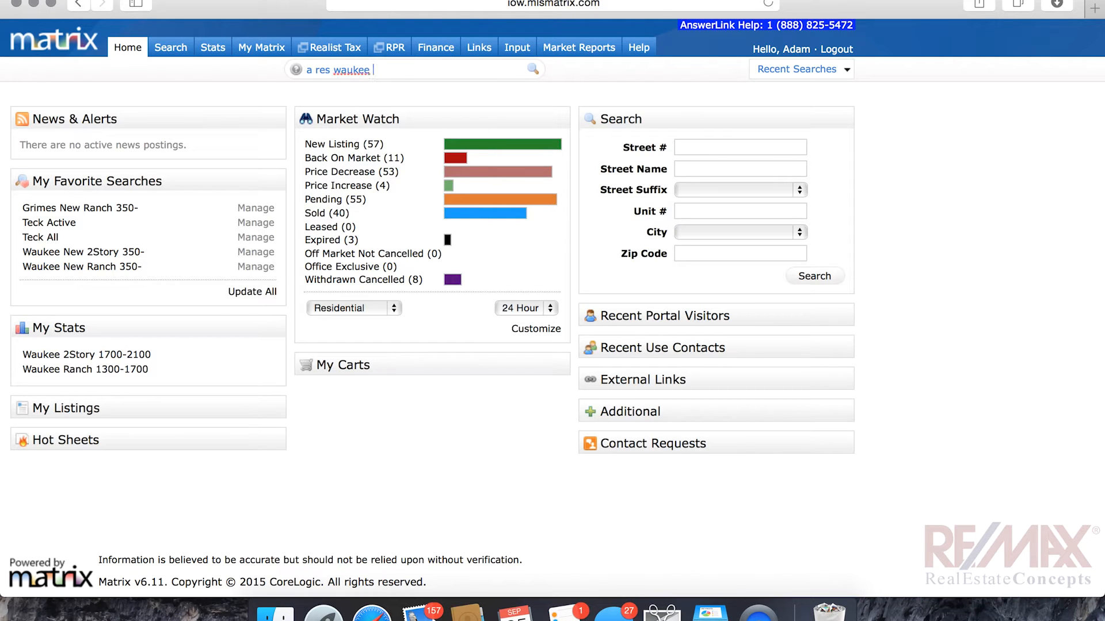
pyautogui.write('$')
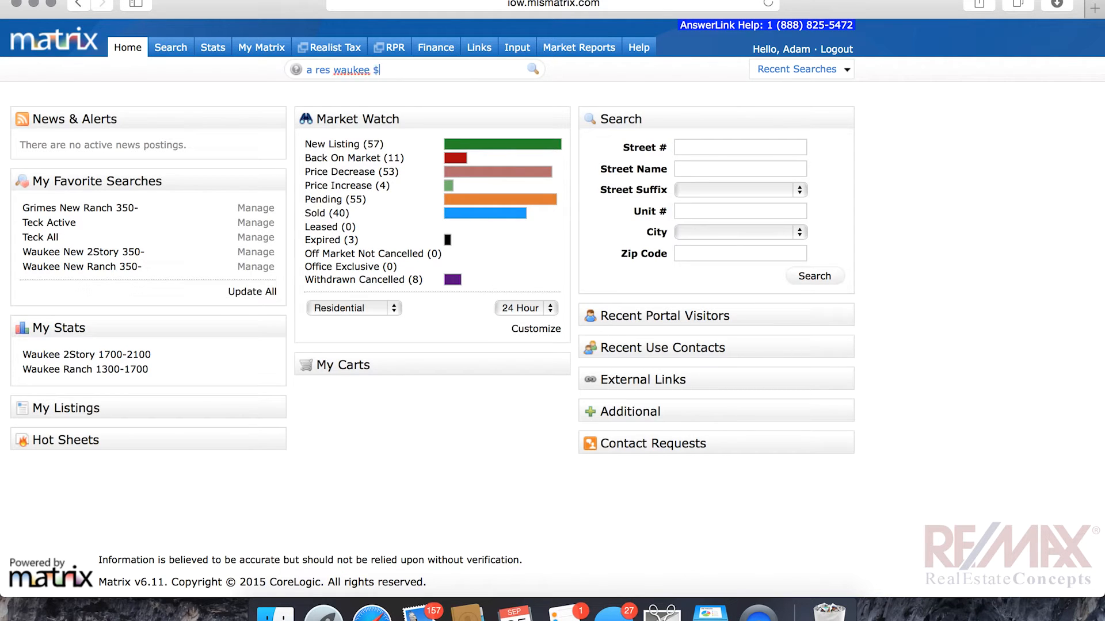
pyautogui.write('$100-300 3+ beds')
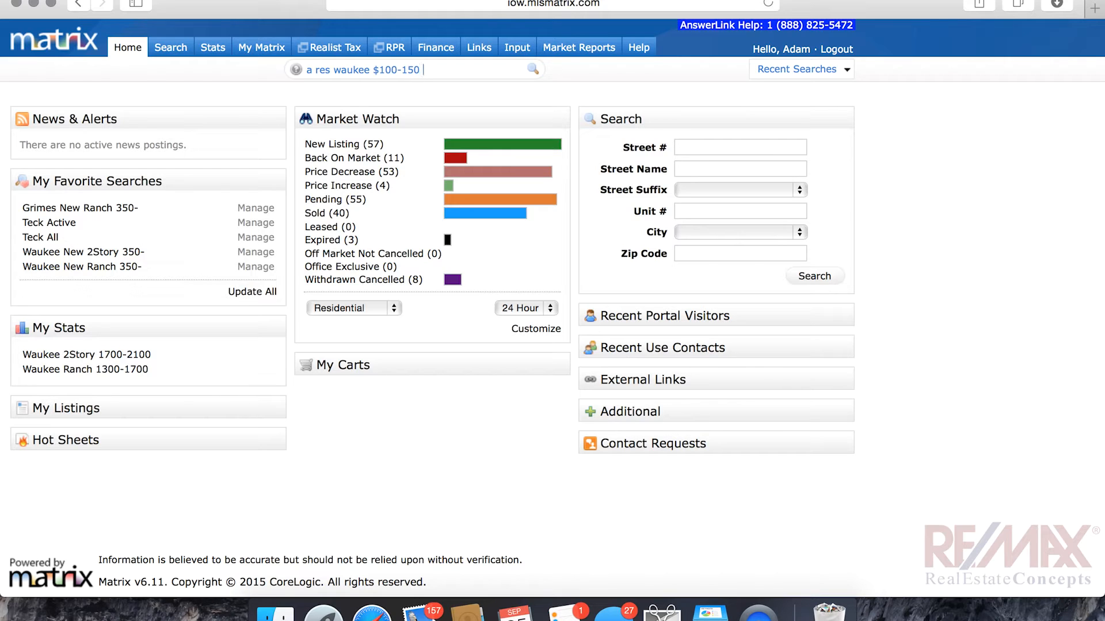
pyautogui.write('3+ beds')
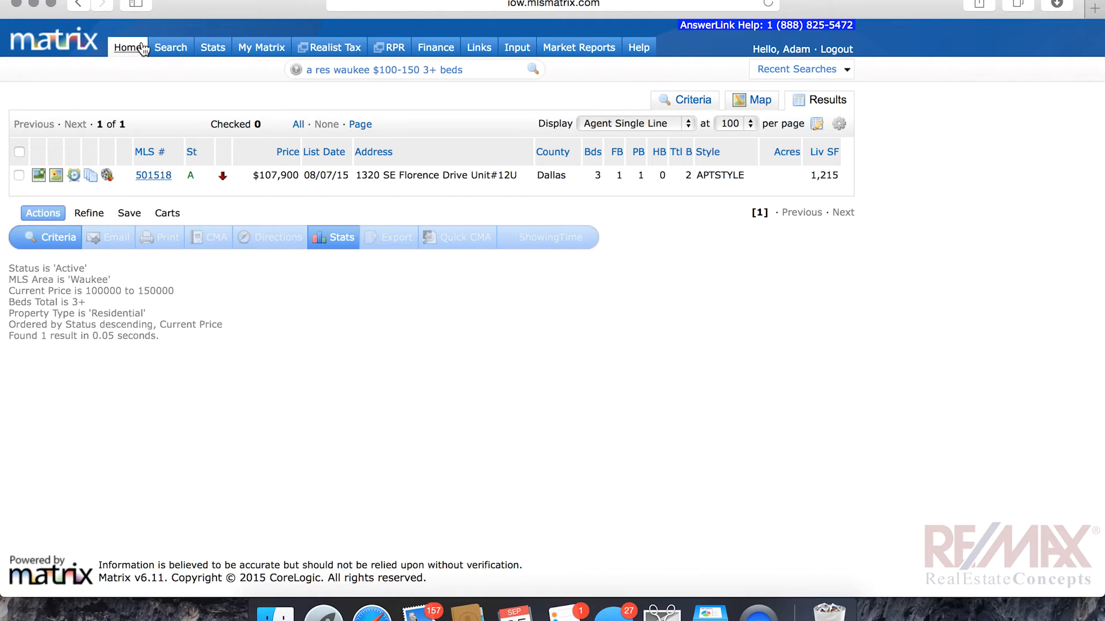
# - Return to the Matrix home page with the speed bar cleared
pyautogui.click(261, 47)
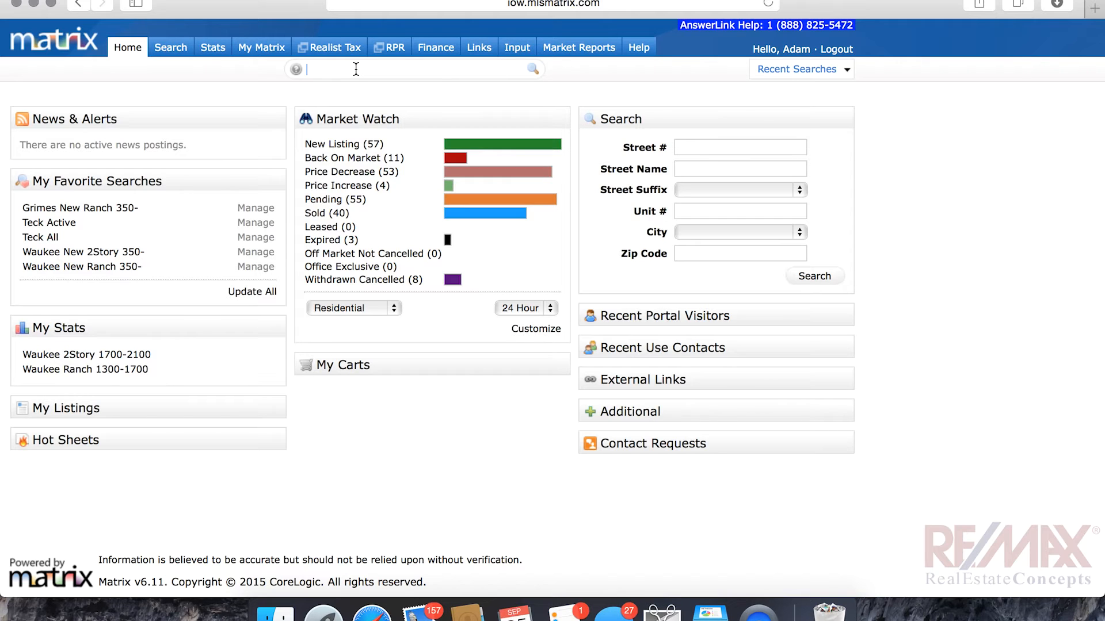
pyautogui.write('ag')
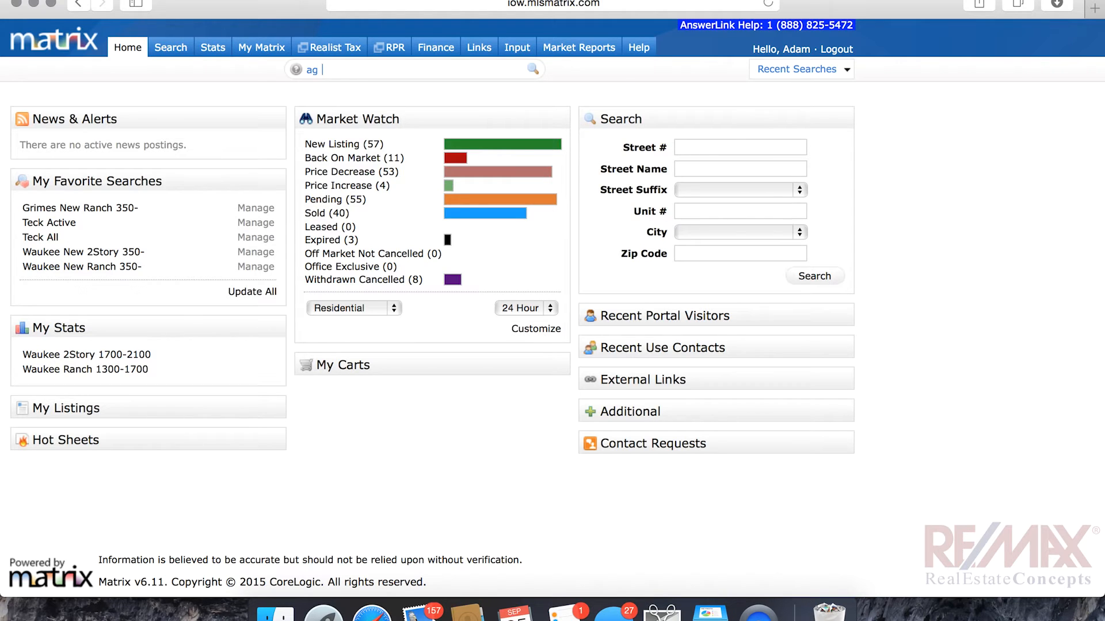
pyautogui.write('adam')
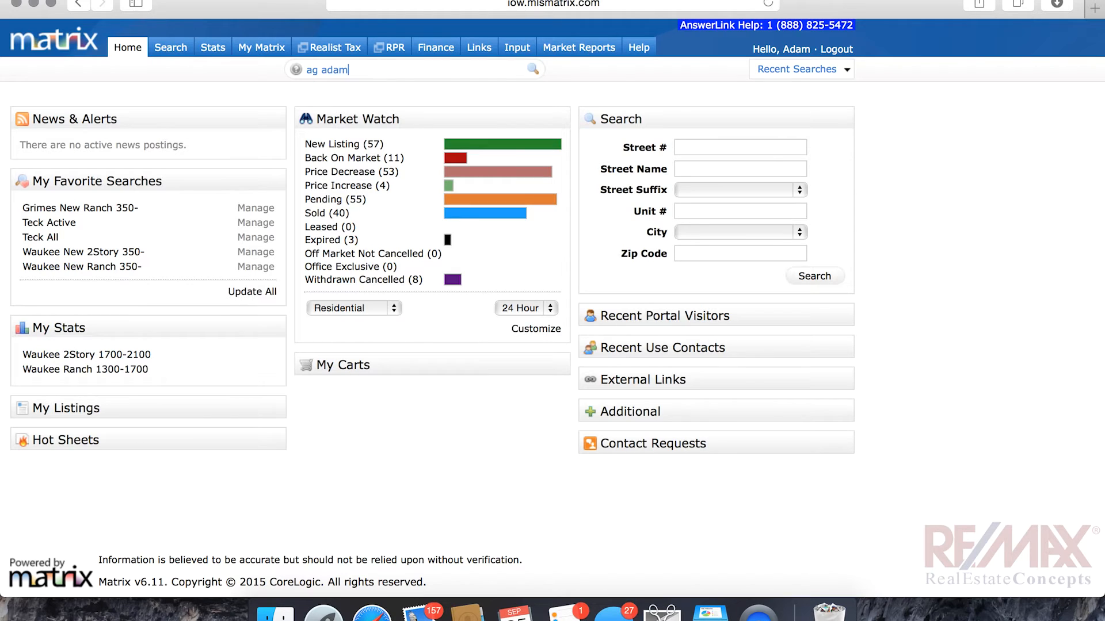
pyautogui.write('bunce')
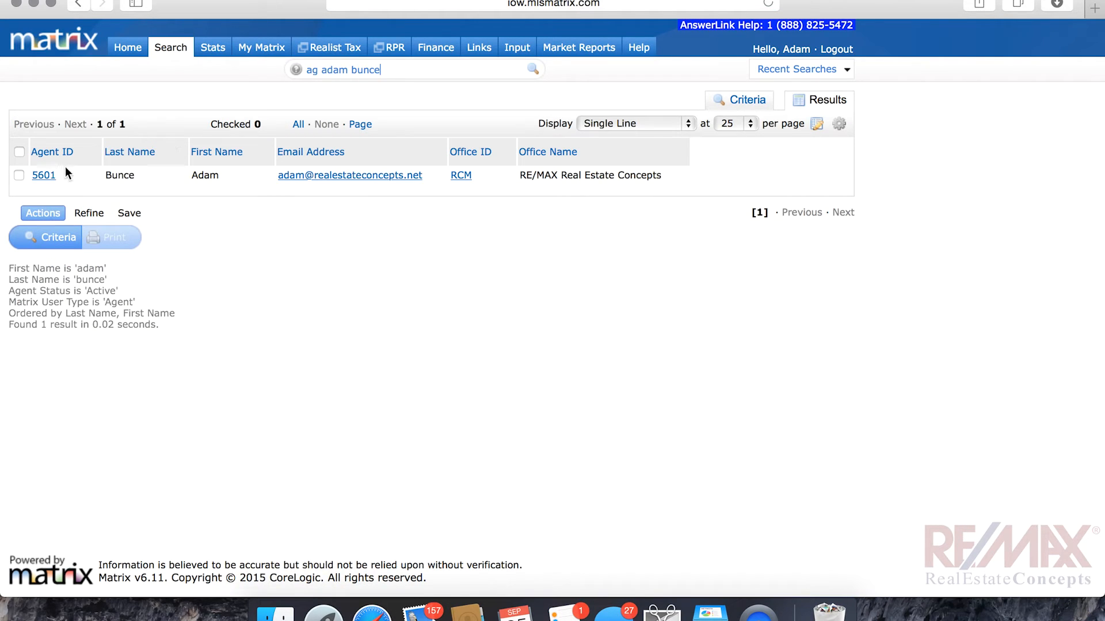
pyautogui.click(170, 47)
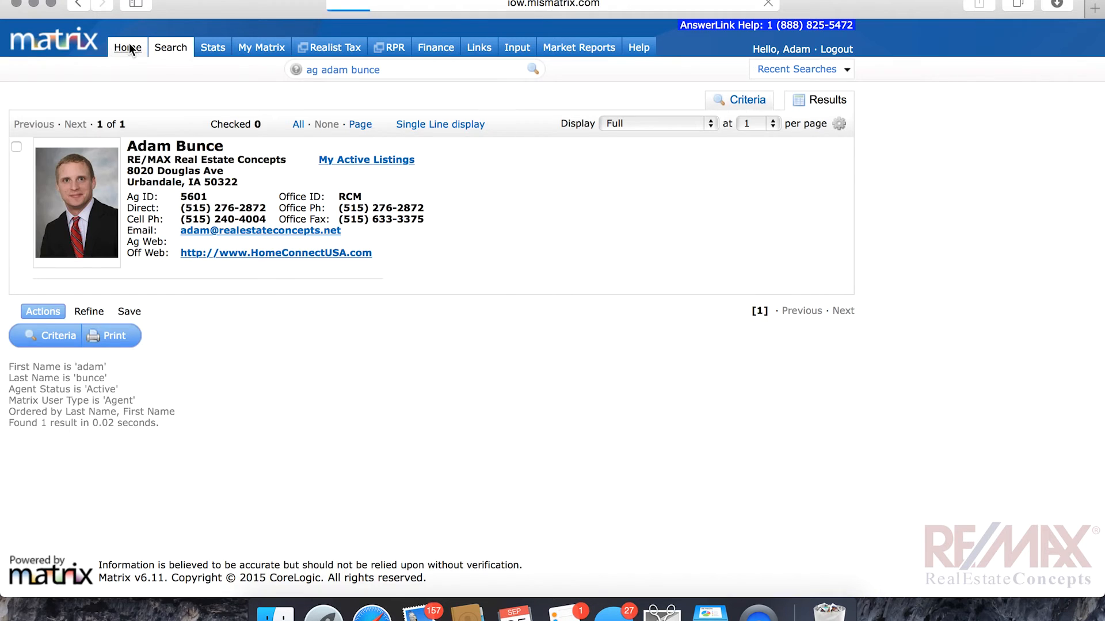
# - Leave the agent profile and return to the home page
pyautogui.click(170, 48)
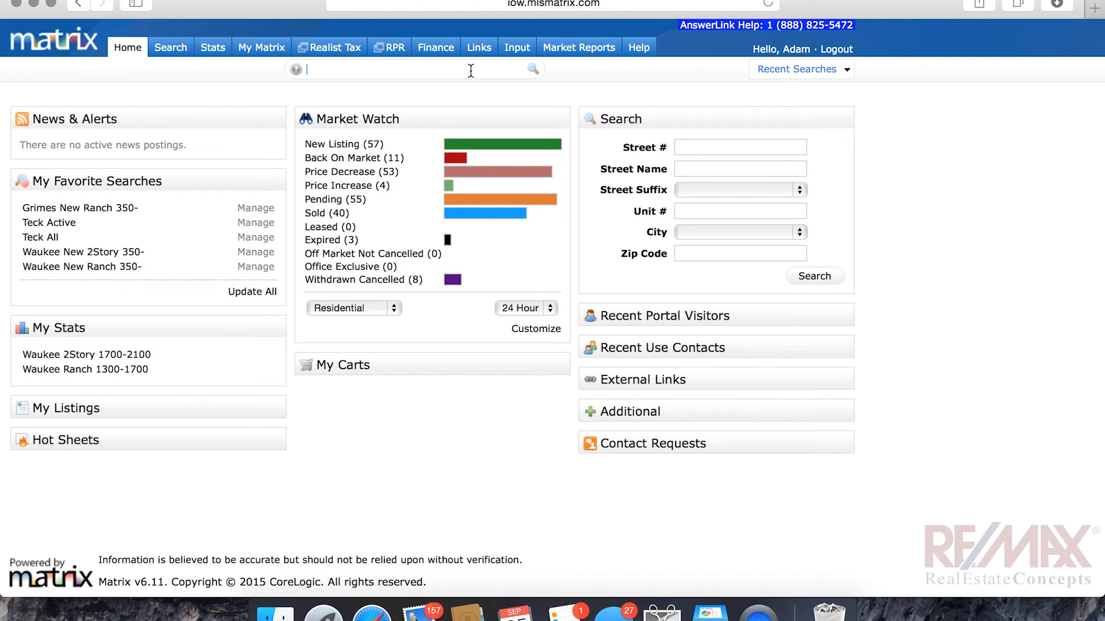
# - Run the address search '2090 sylvane', rejected as not understood, then trim it to '2090 sylva'
pyautogui.write('2090')
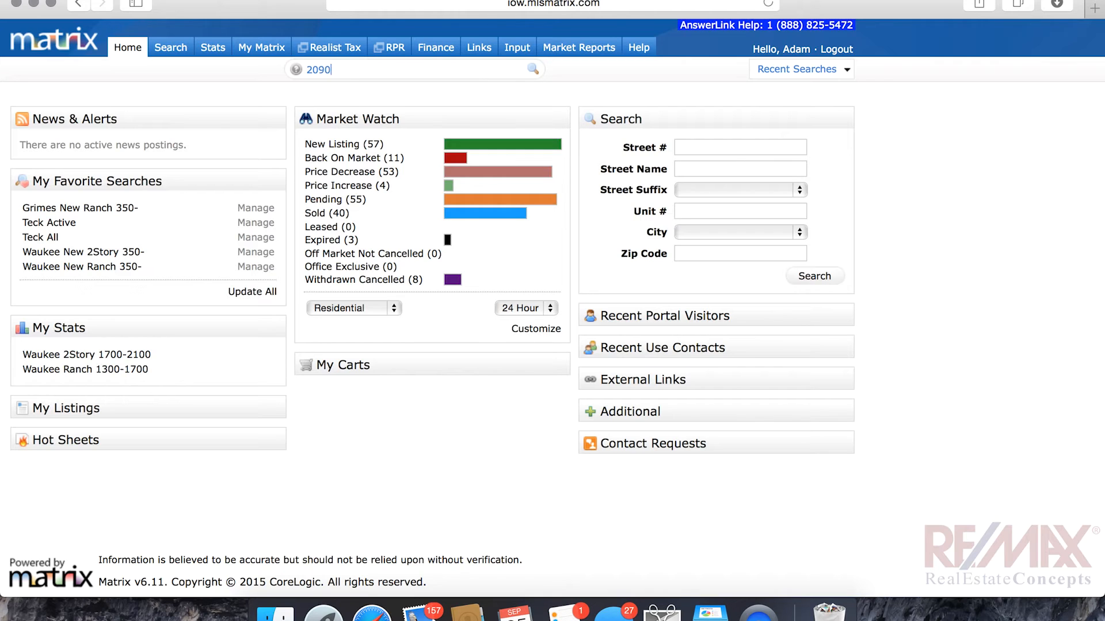
pyautogui.write('sylva')
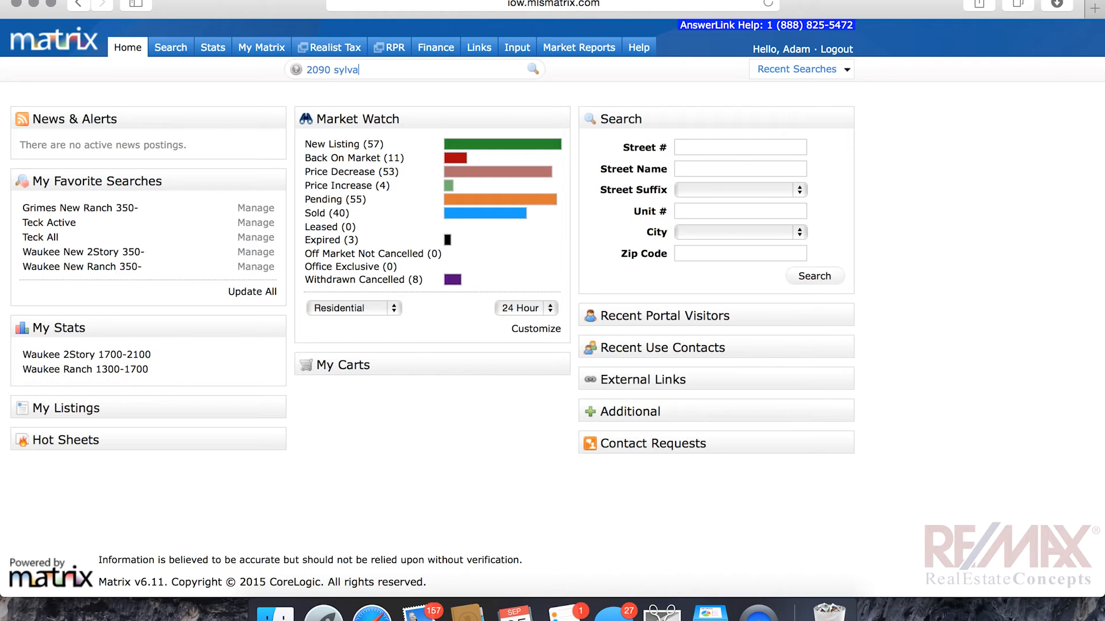
pyautogui.write('ne')
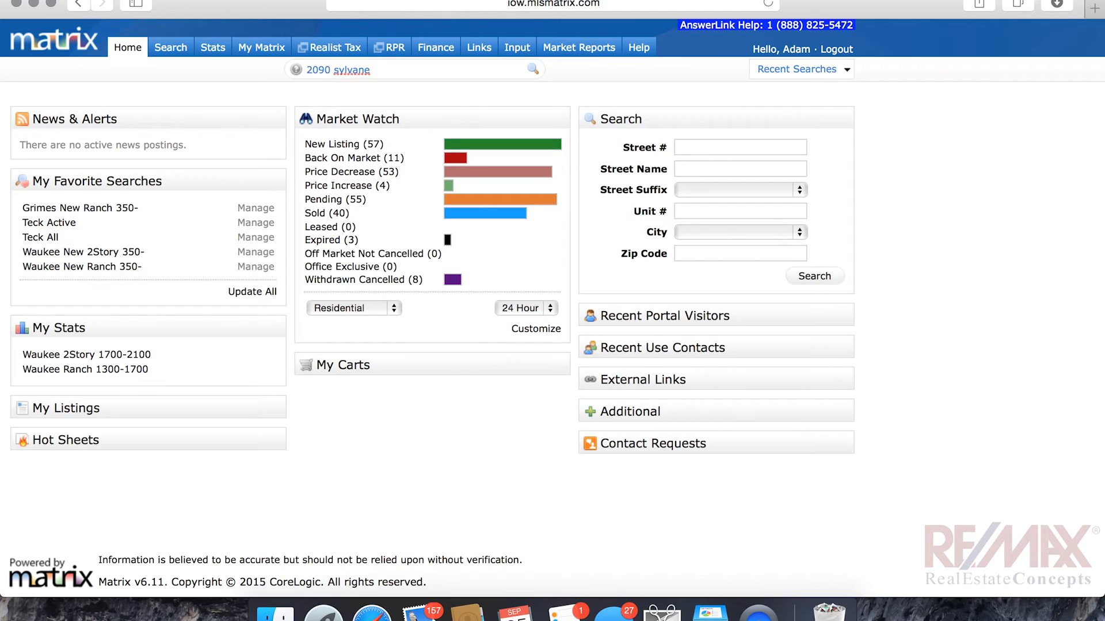
pyautogui.click(533, 69)
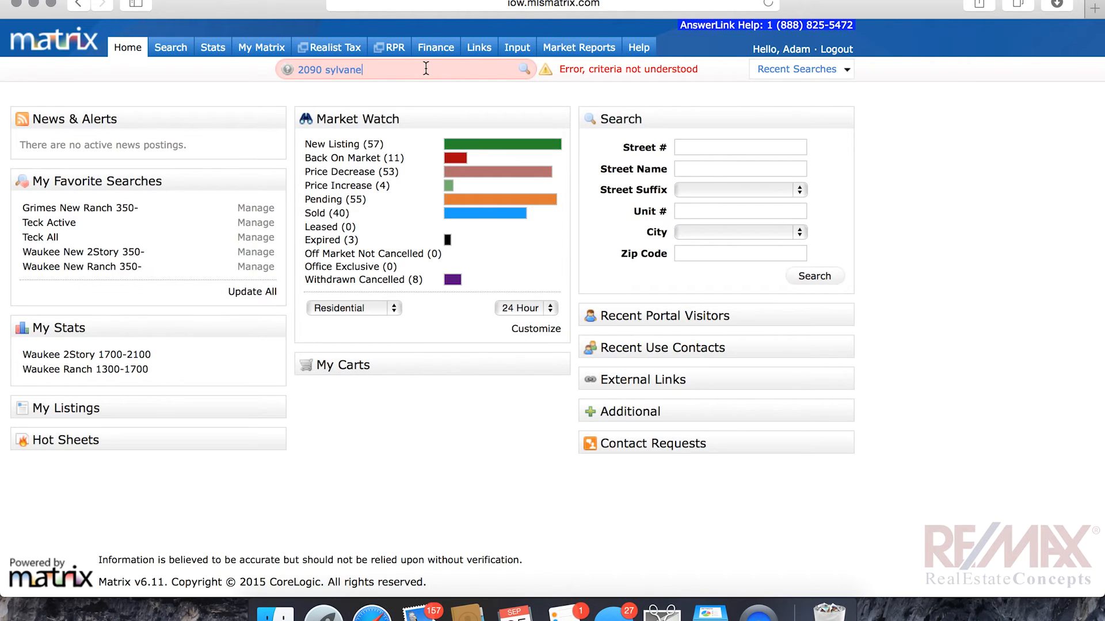
pyautogui.press('Backspace')
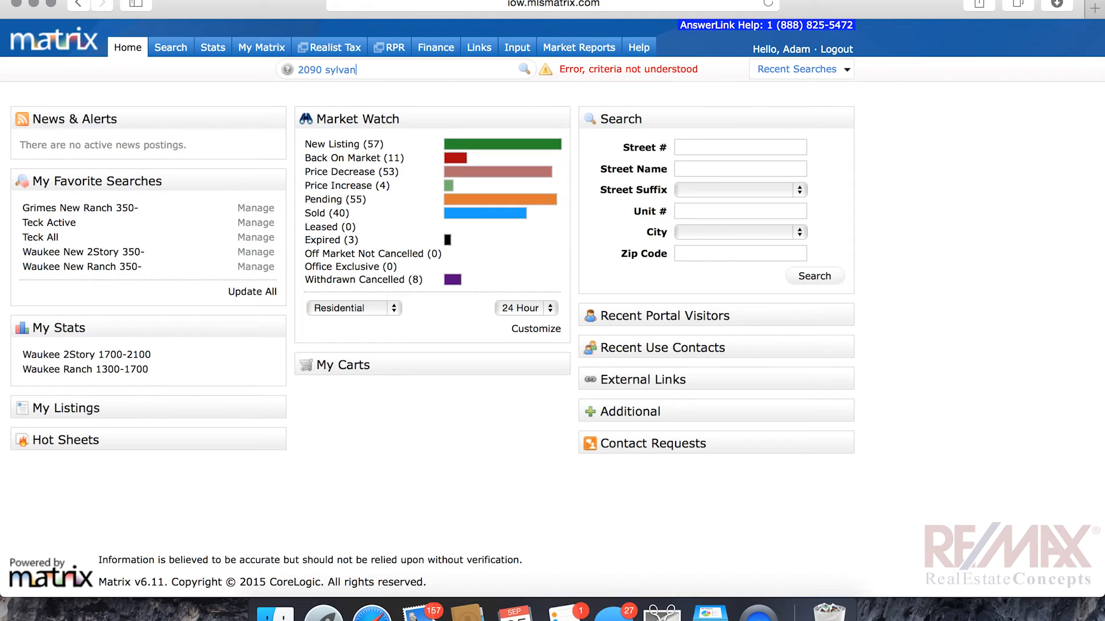
pyautogui.press('Backspace')
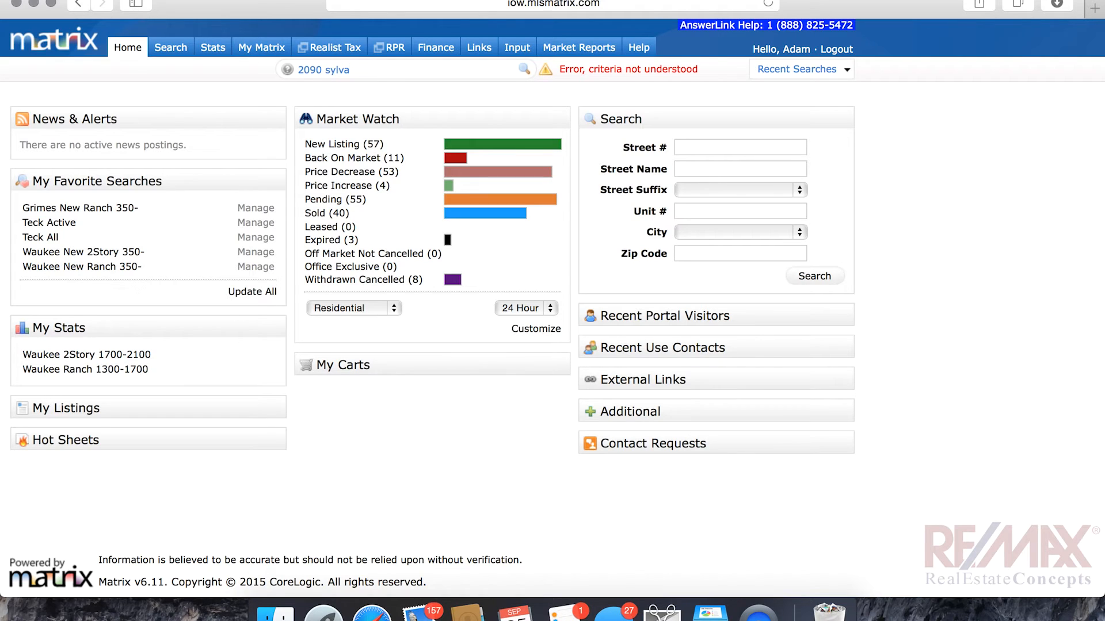
pyautogui.write('*')
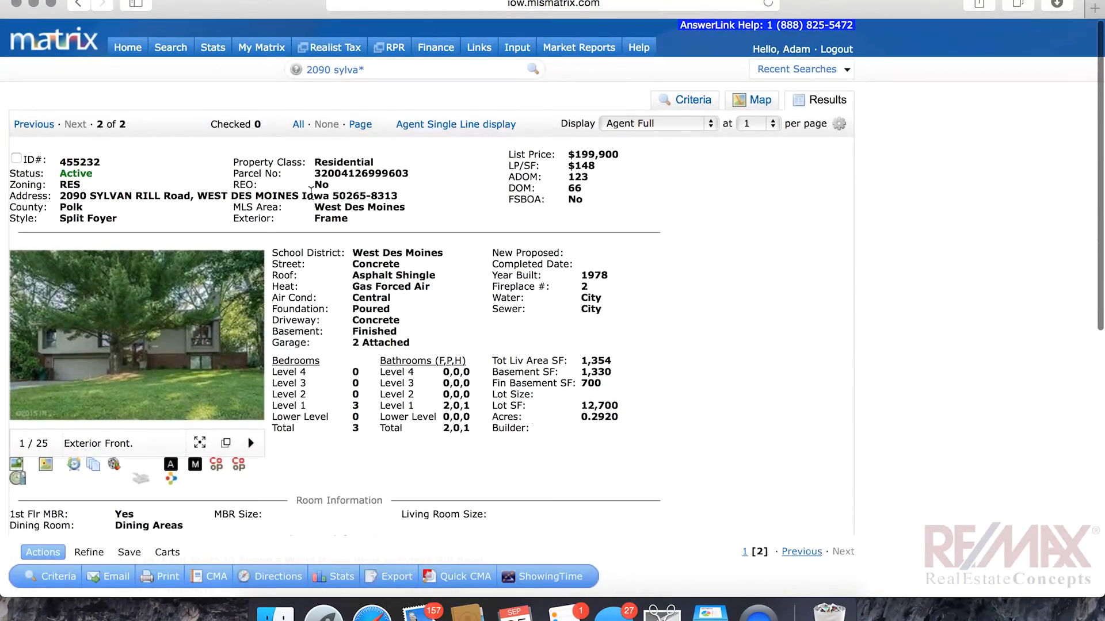
pyautogui.click(126, 48)
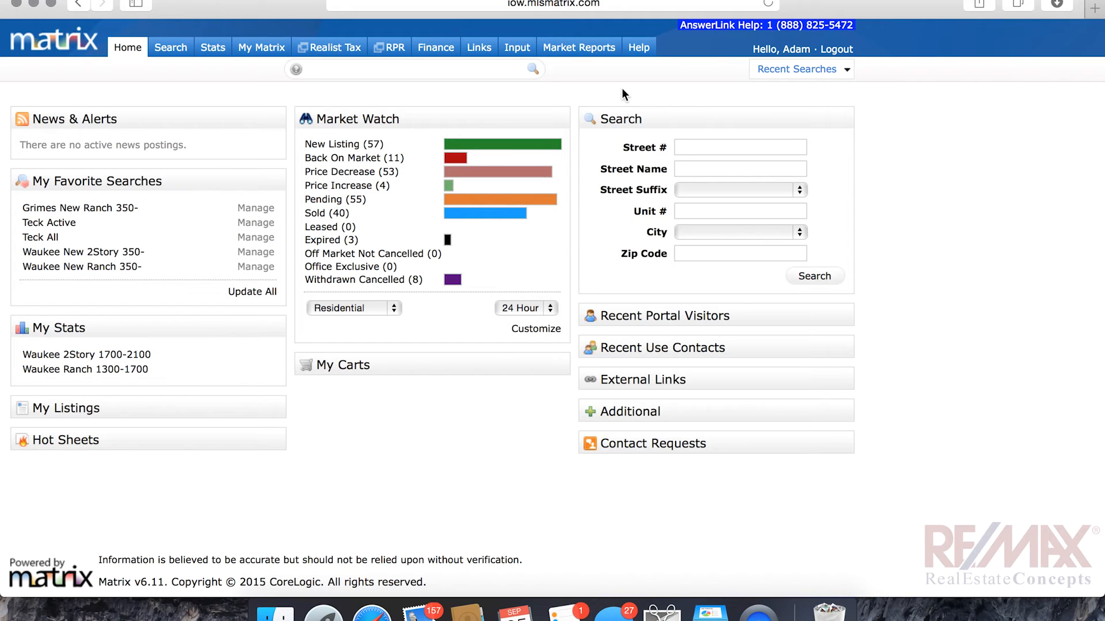
# - Run the speed bar query 's res grimes $100-200' for sold Grimes homes, returning 1,464 listings
pyautogui.click(415, 68)
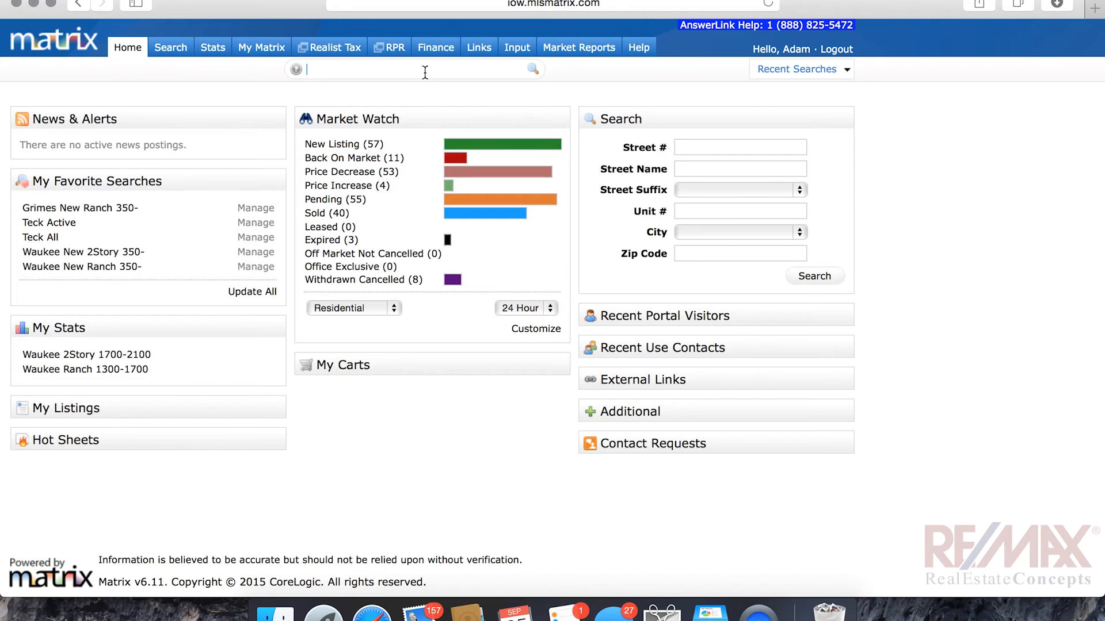
pyautogui.write('s res')
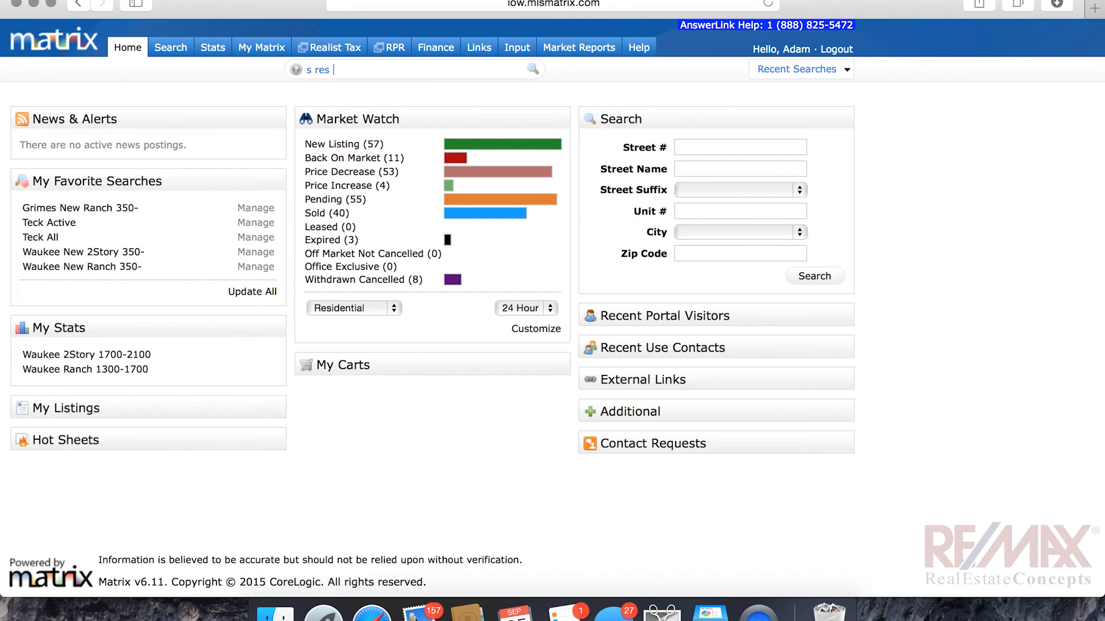
pyautogui.write('grimes')
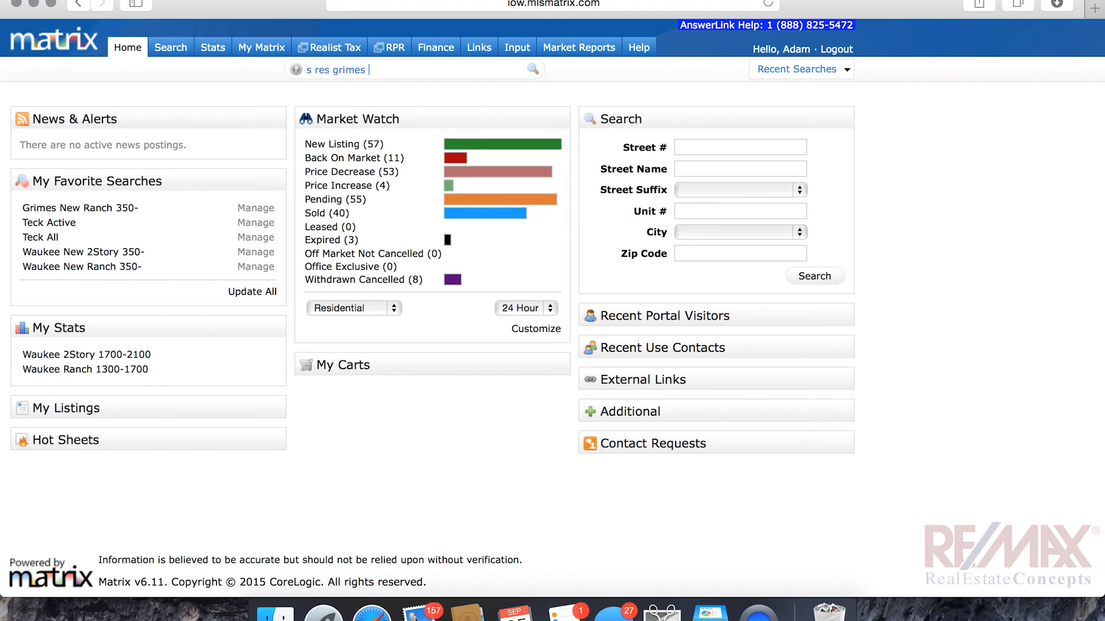
pyautogui.write('$100-200')
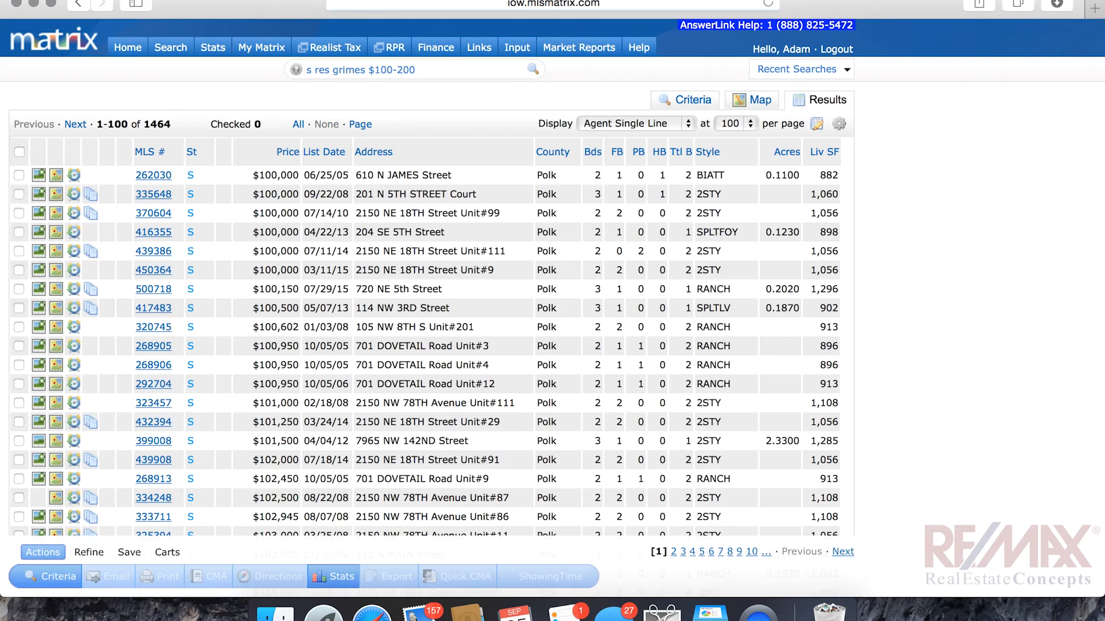
# - Scroll the sold Grimes results, then return to the home page
pyautogui.scroll(-3)
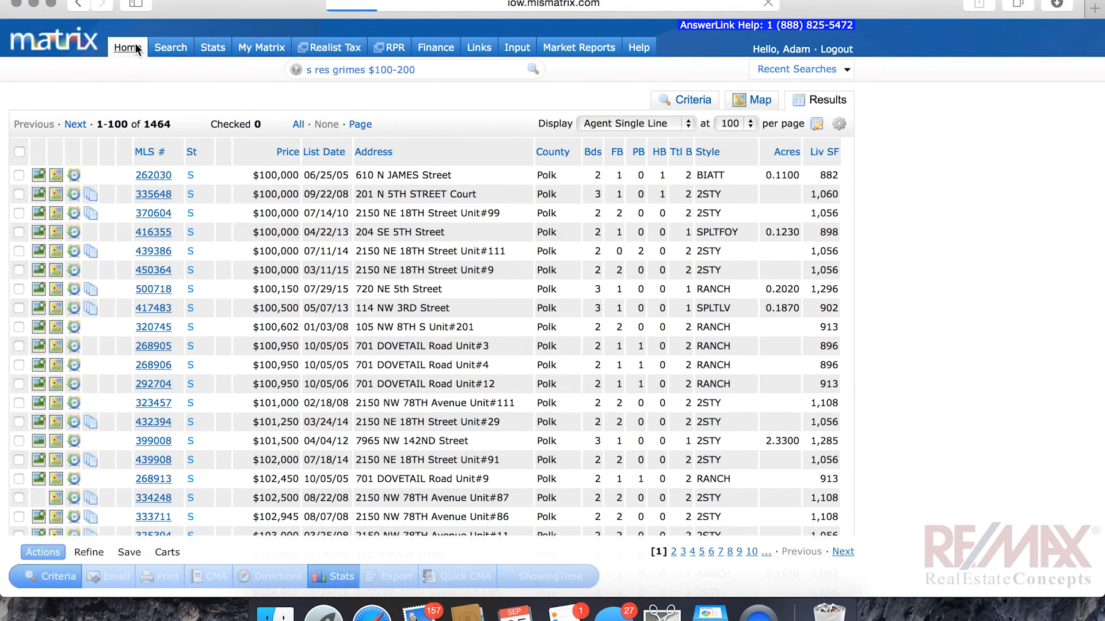
pyautogui.click(126, 47)
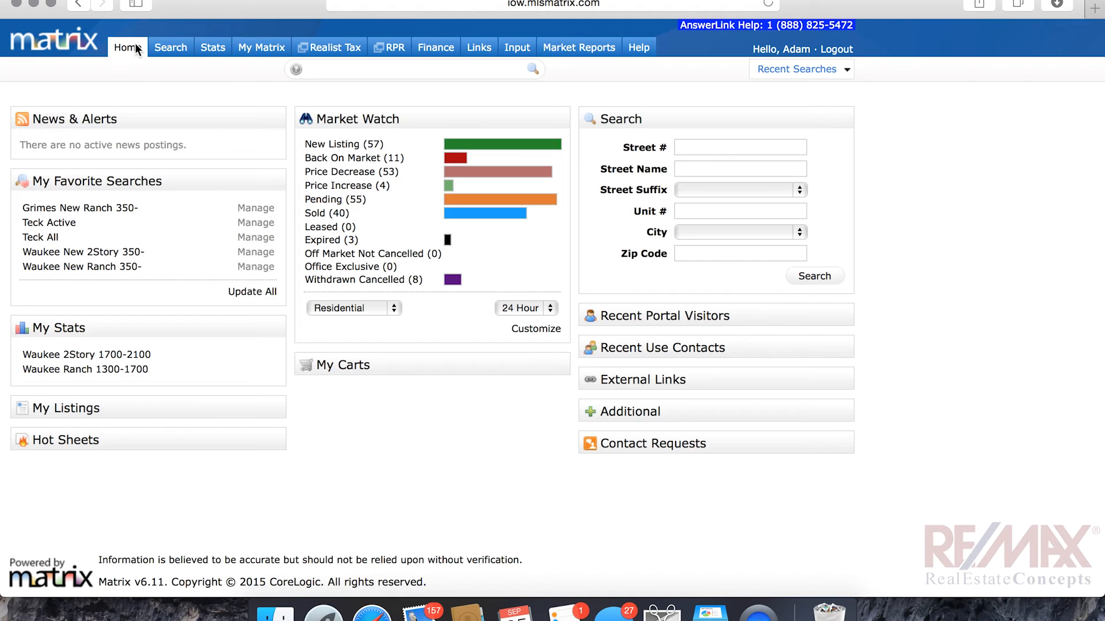
# - Bring up the quick residential search form from the search menu
pyautogui.click(261, 47)
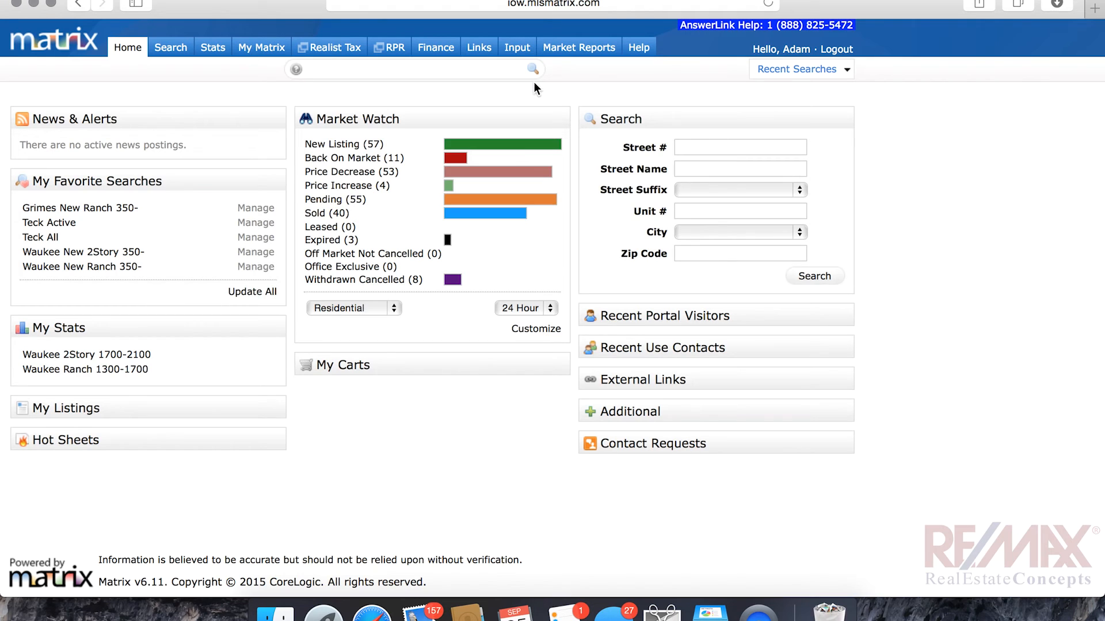
pyautogui.click(171, 47)
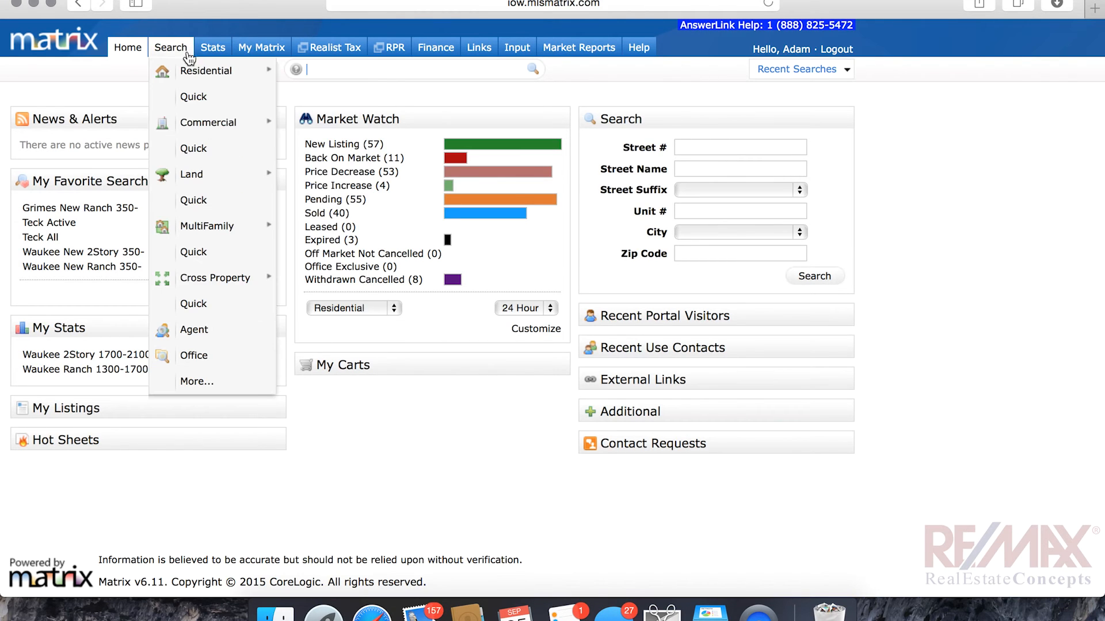
pyautogui.click(193, 97)
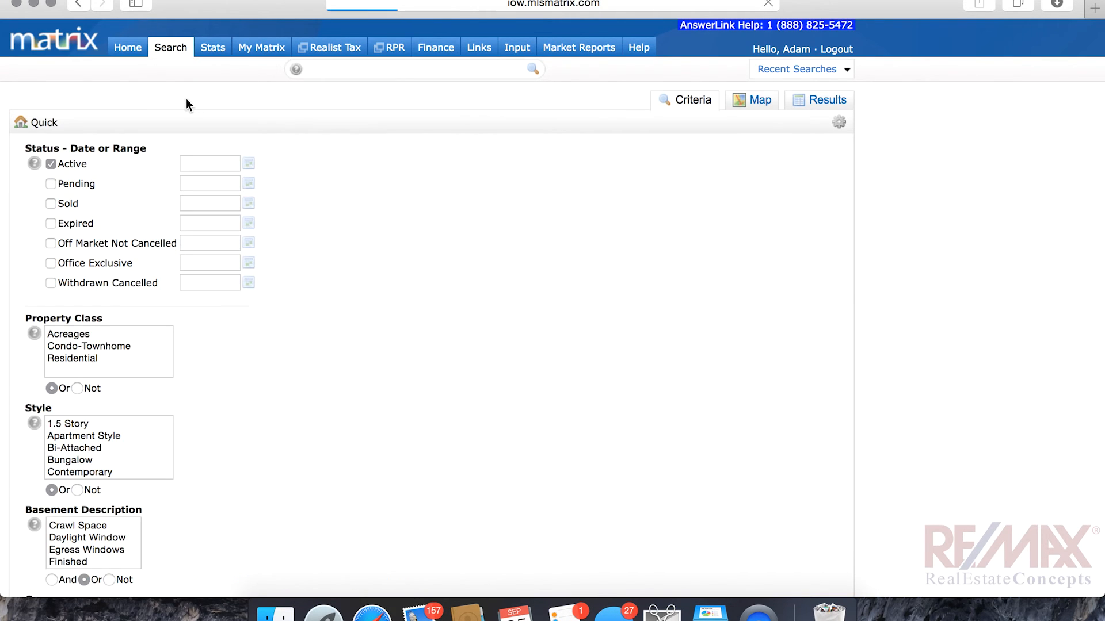
# - Search Residential class, Sold within 0-180 days instead of Active
pyautogui.click(51, 165)
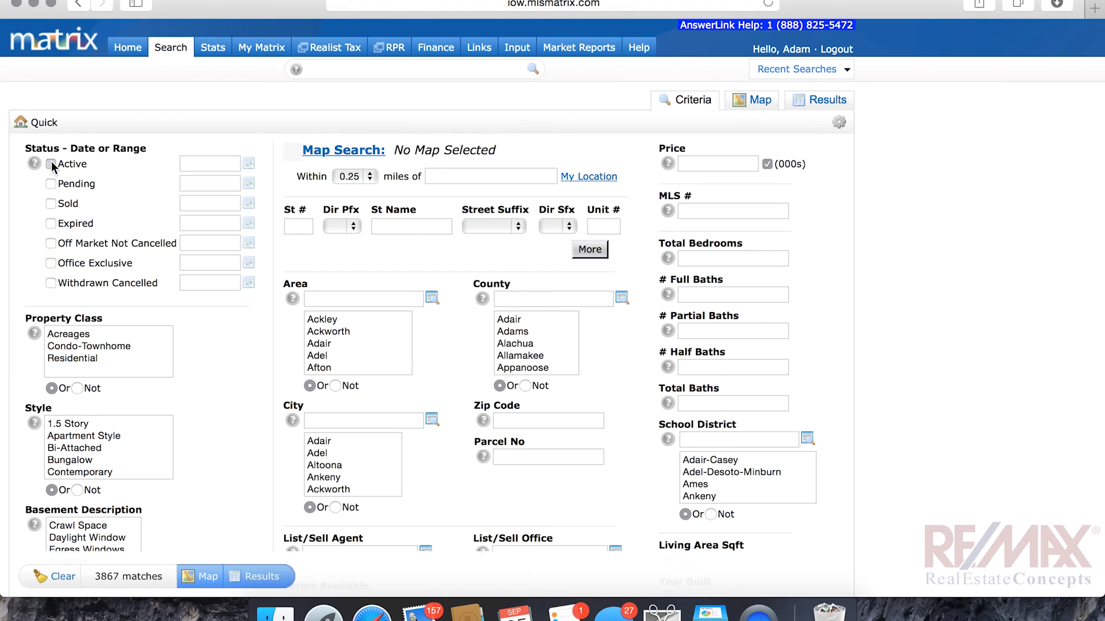
pyautogui.click(51, 204)
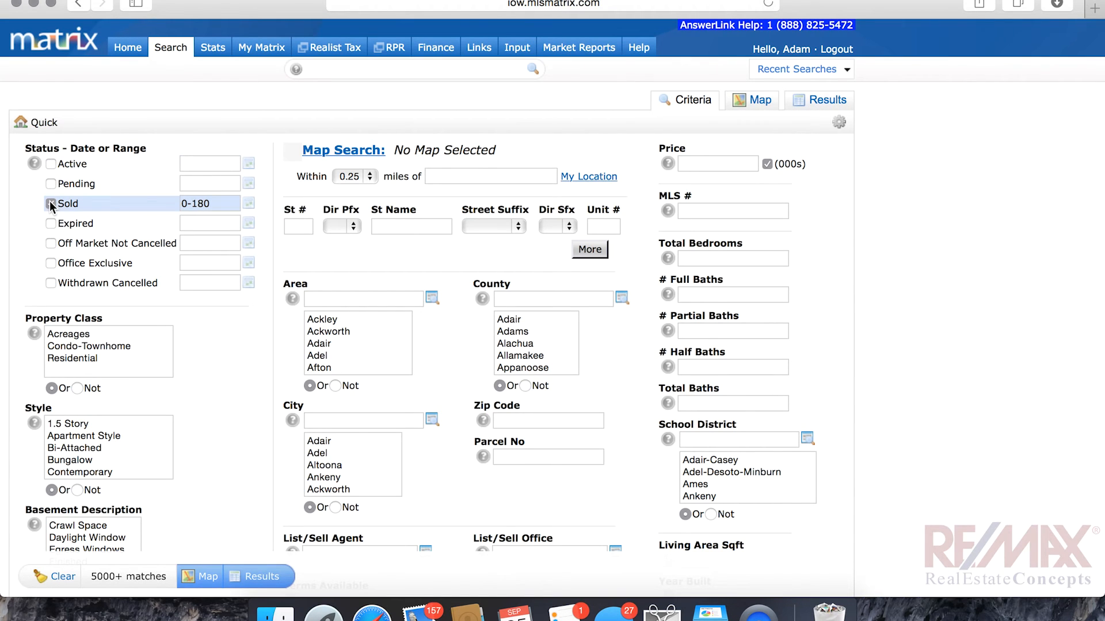
pyautogui.click(52, 202)
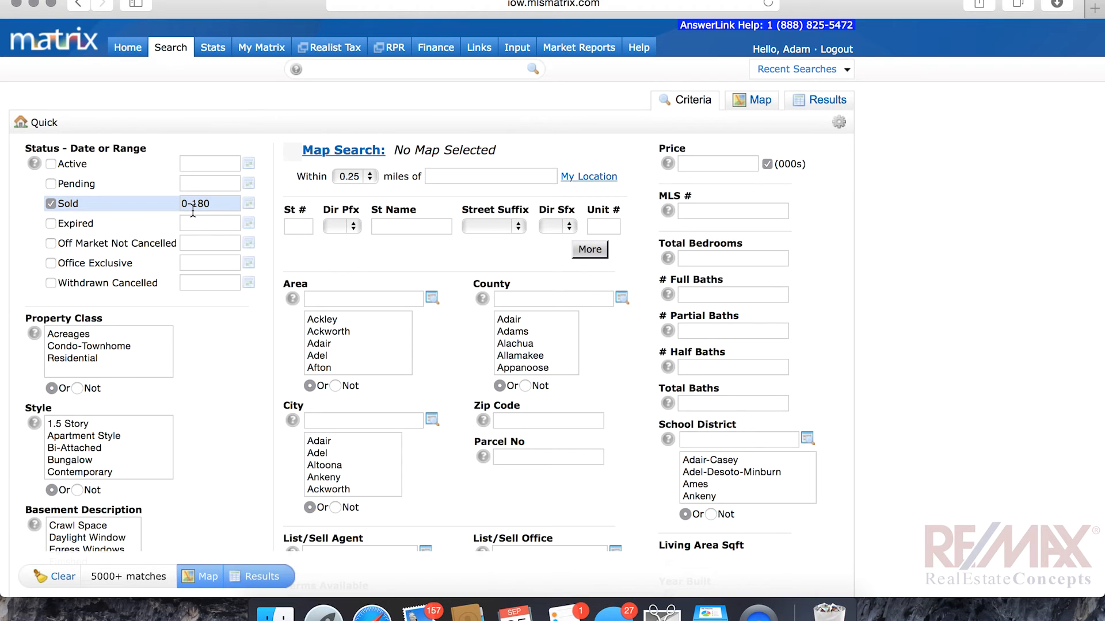
pyautogui.moveTo(232, 369)
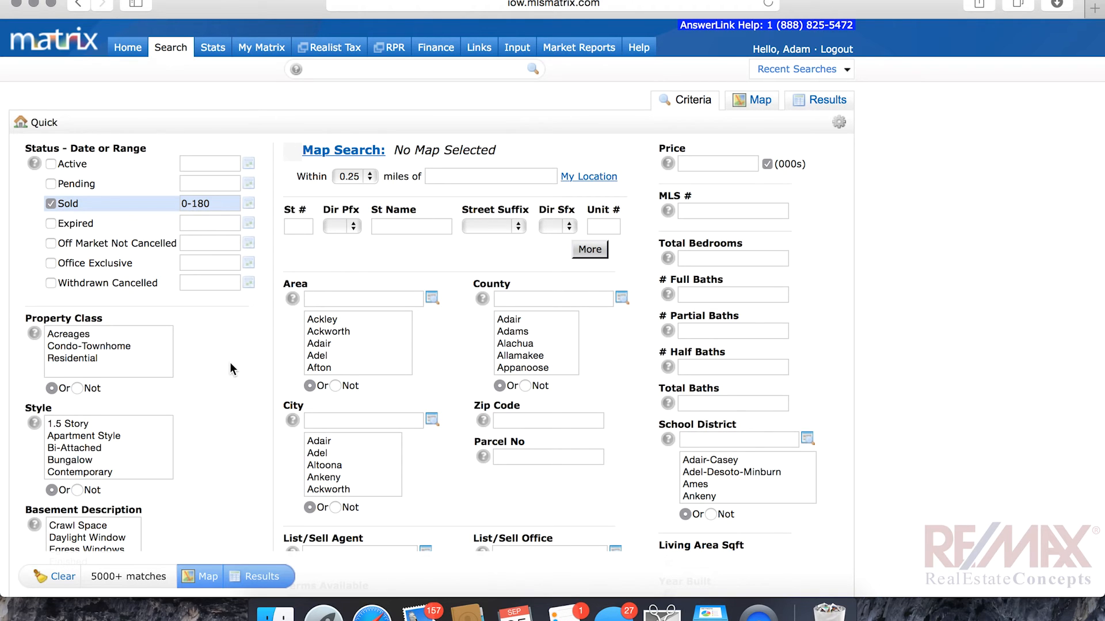
pyautogui.click(71, 358)
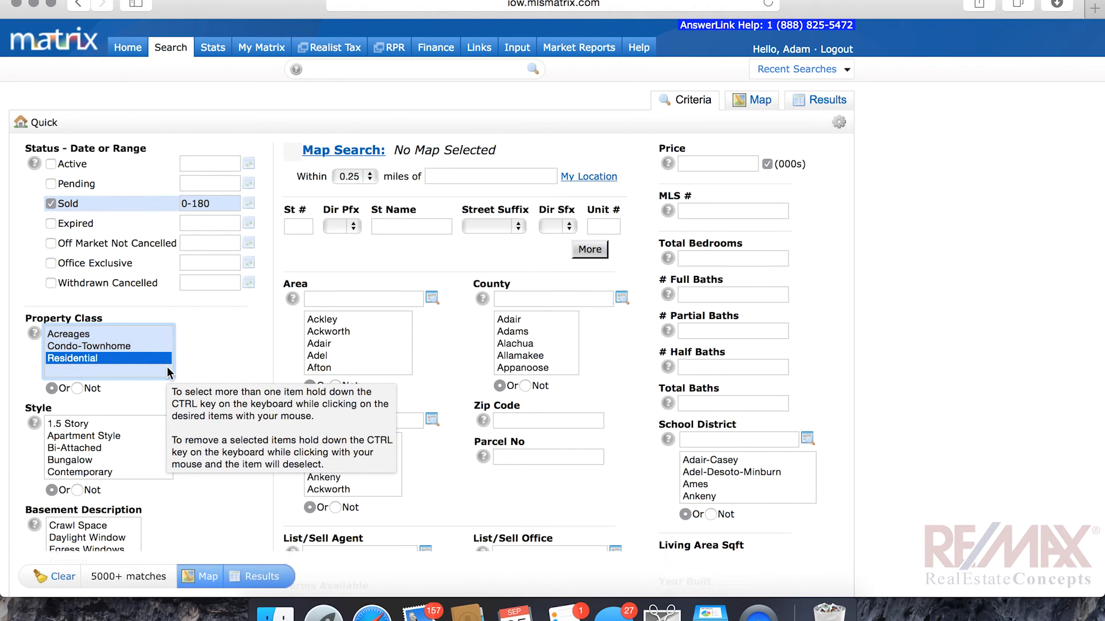
pyautogui.moveTo(255, 437)
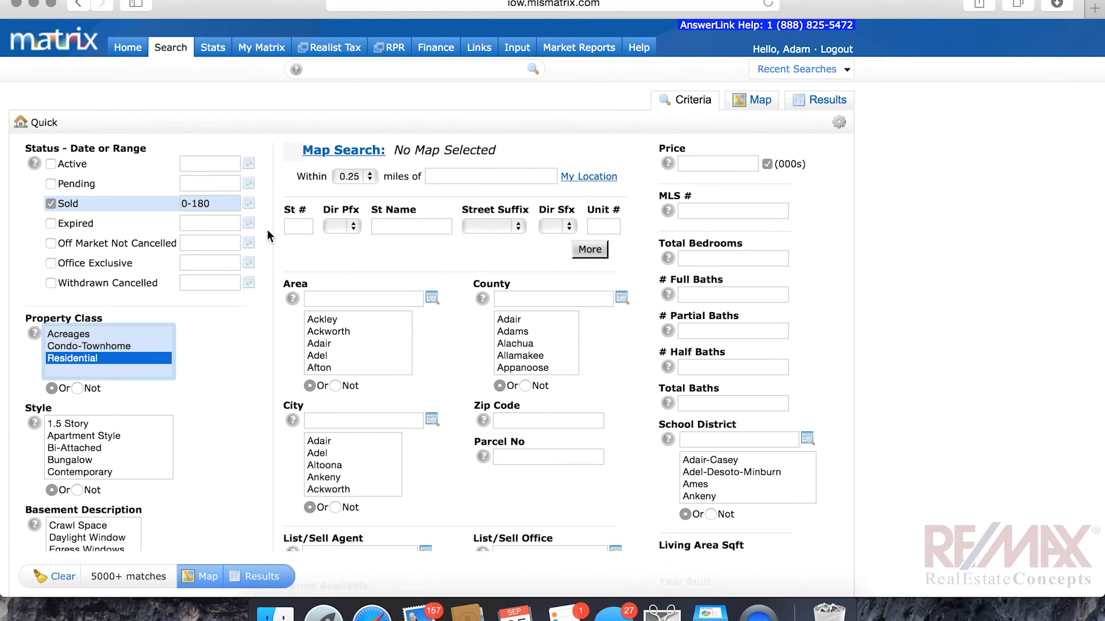
pyautogui.moveTo(472, 136)
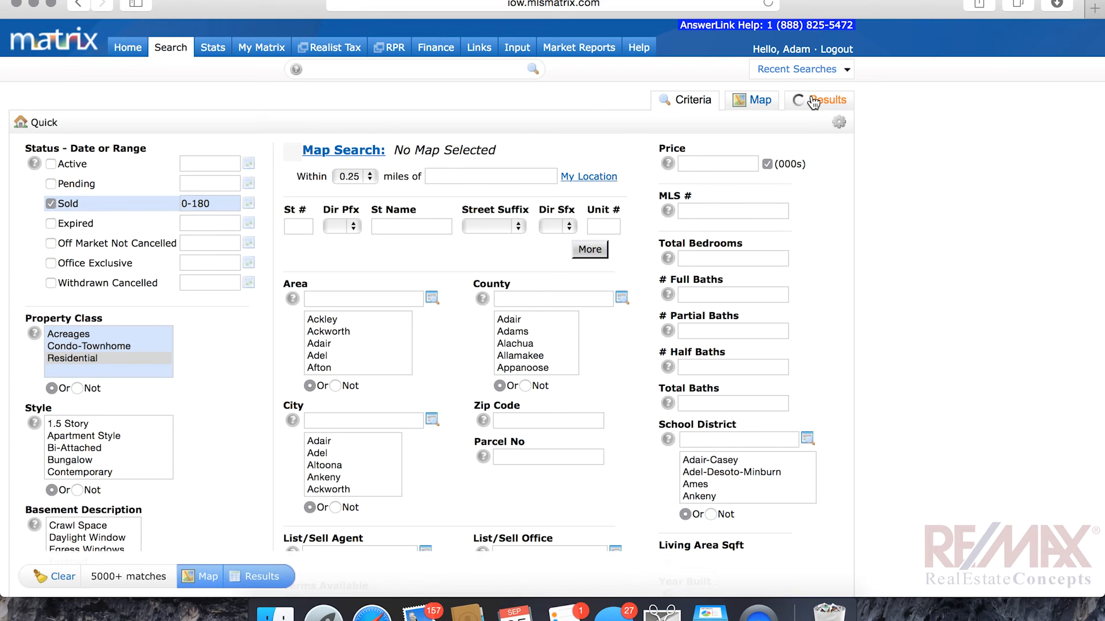
# - View the results and start saving them as a new speed bar shortcut
pyautogui.click(819, 99)
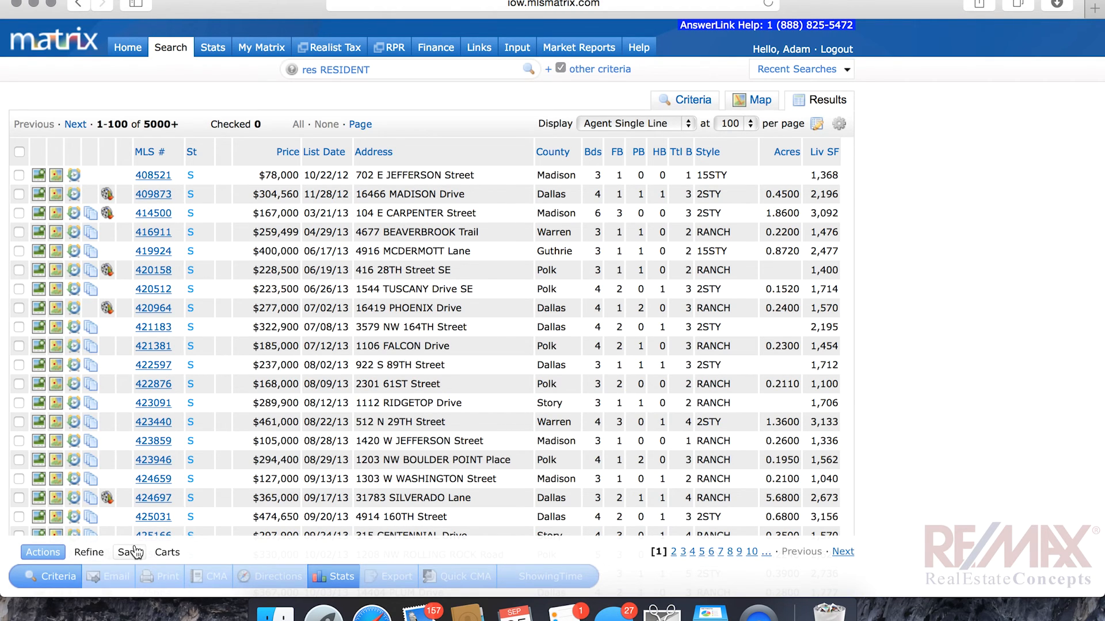
pyautogui.click(128, 552)
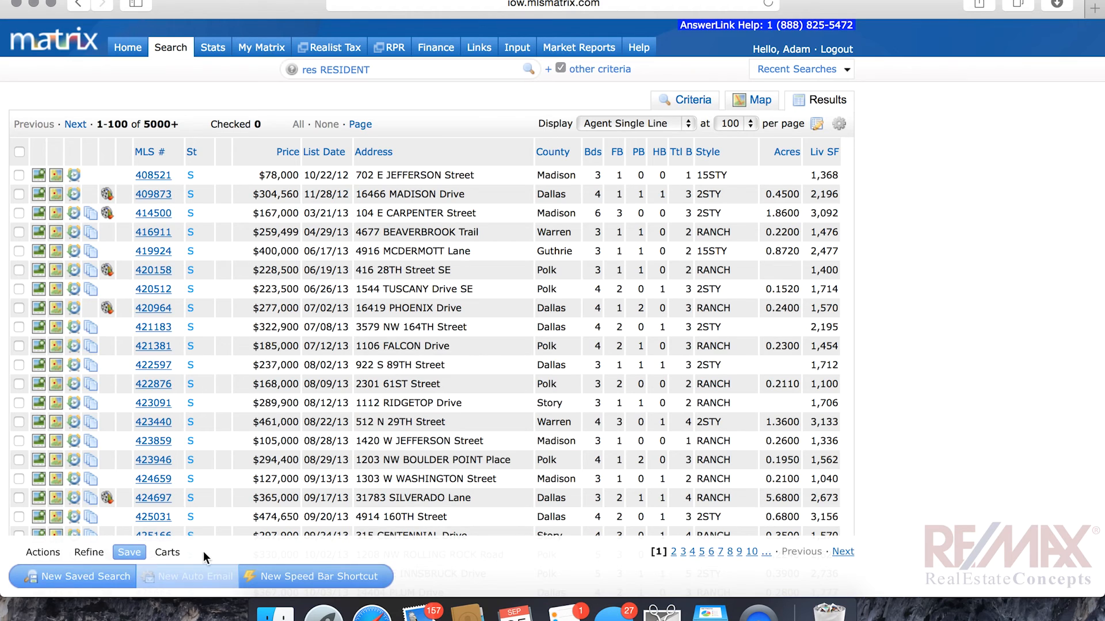
pyautogui.click(314, 576)
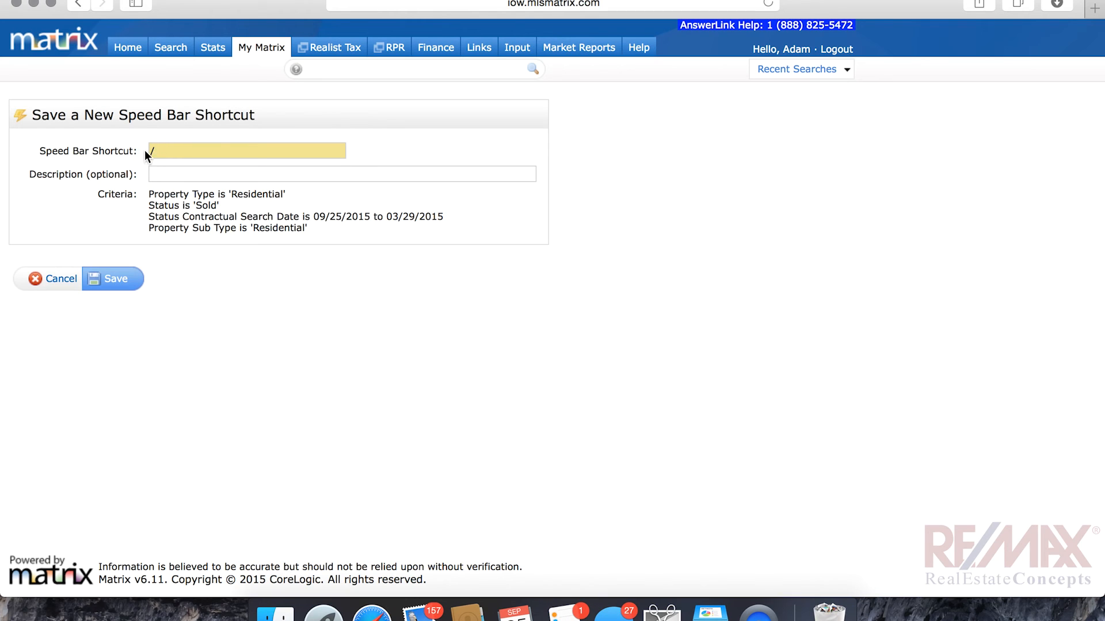
# - Name the shortcut /rs180 with description 'residential sold 180 days back' and save it
pyautogui.click(246, 149)
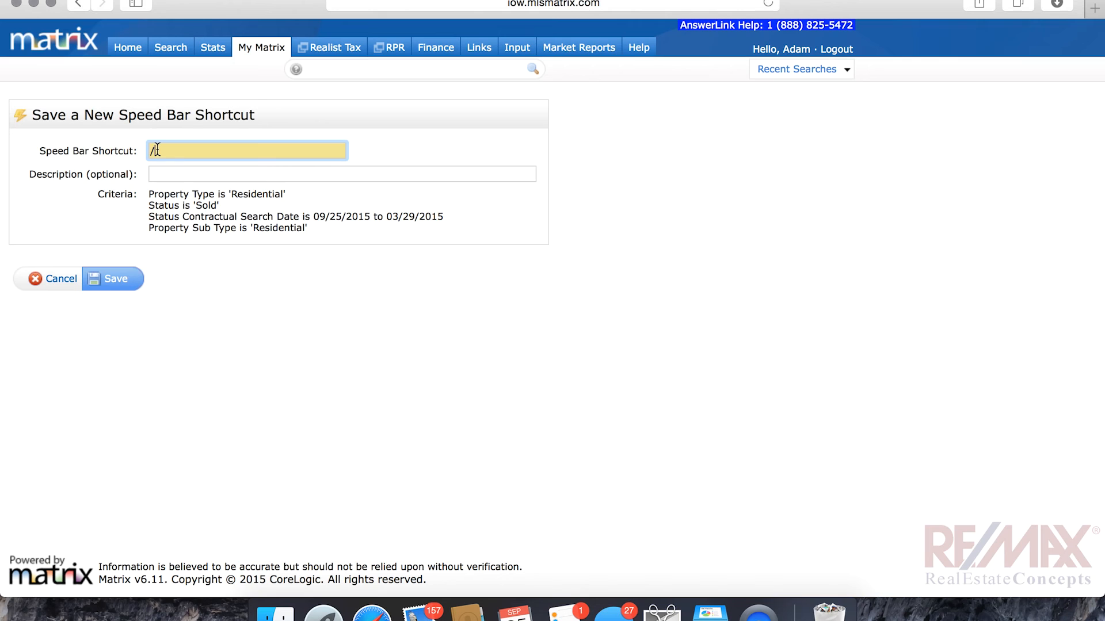
pyautogui.write('/rs')
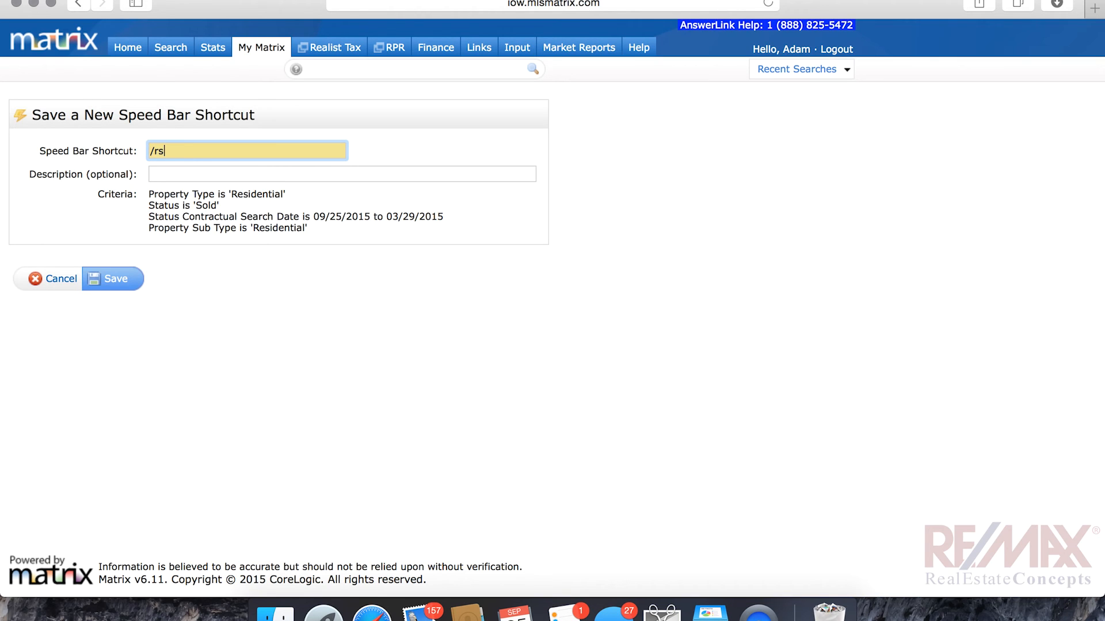
pyautogui.write('180')
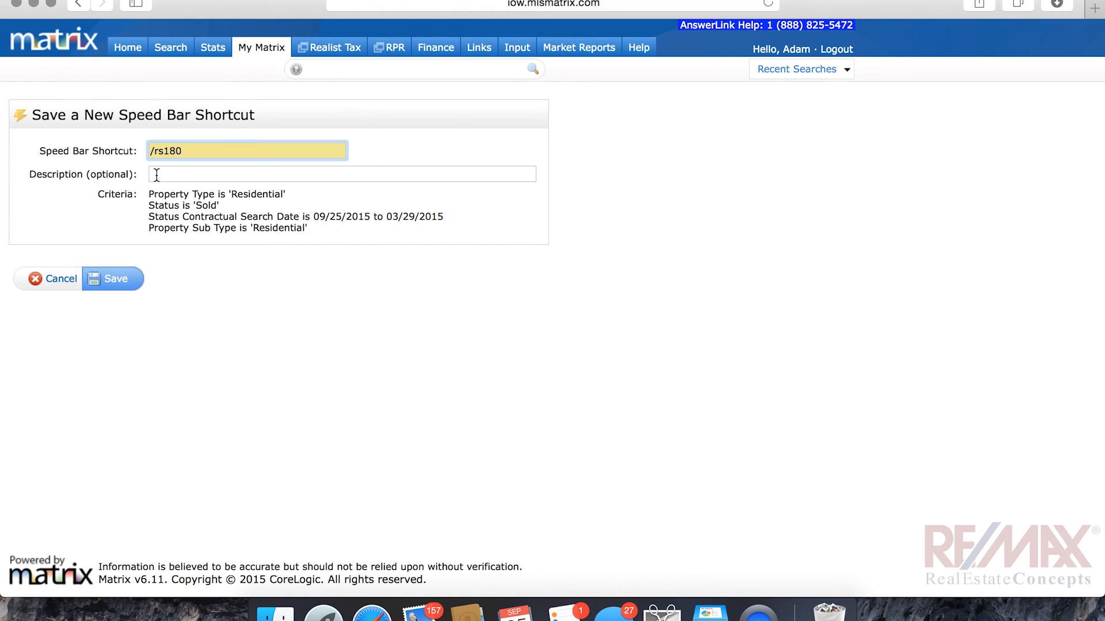
pyautogui.write('r')
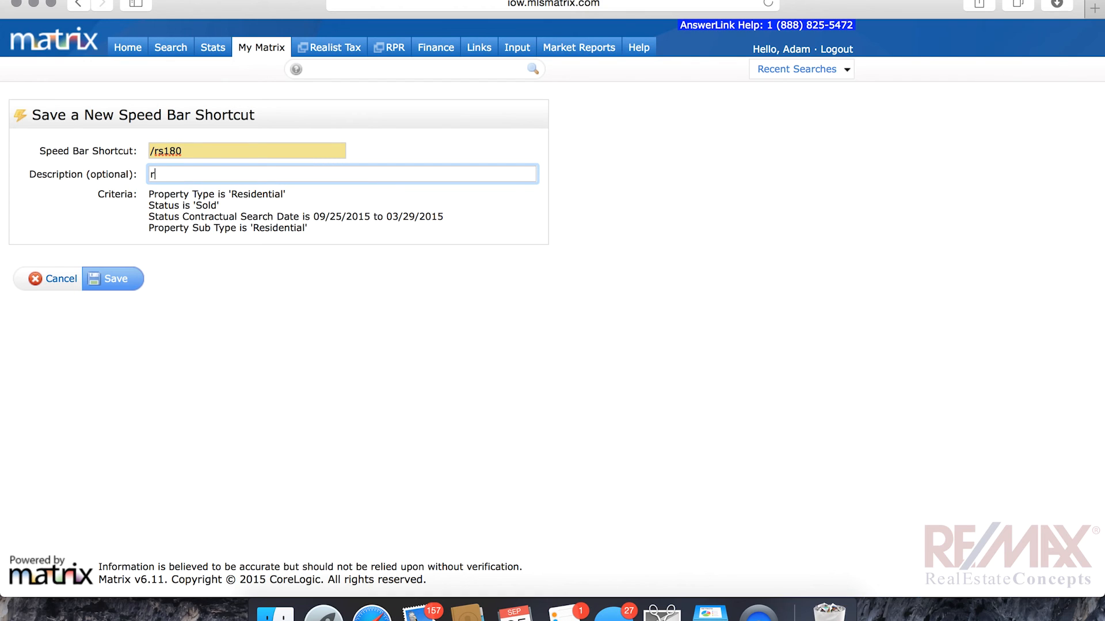
pyautogui.write('esidential')
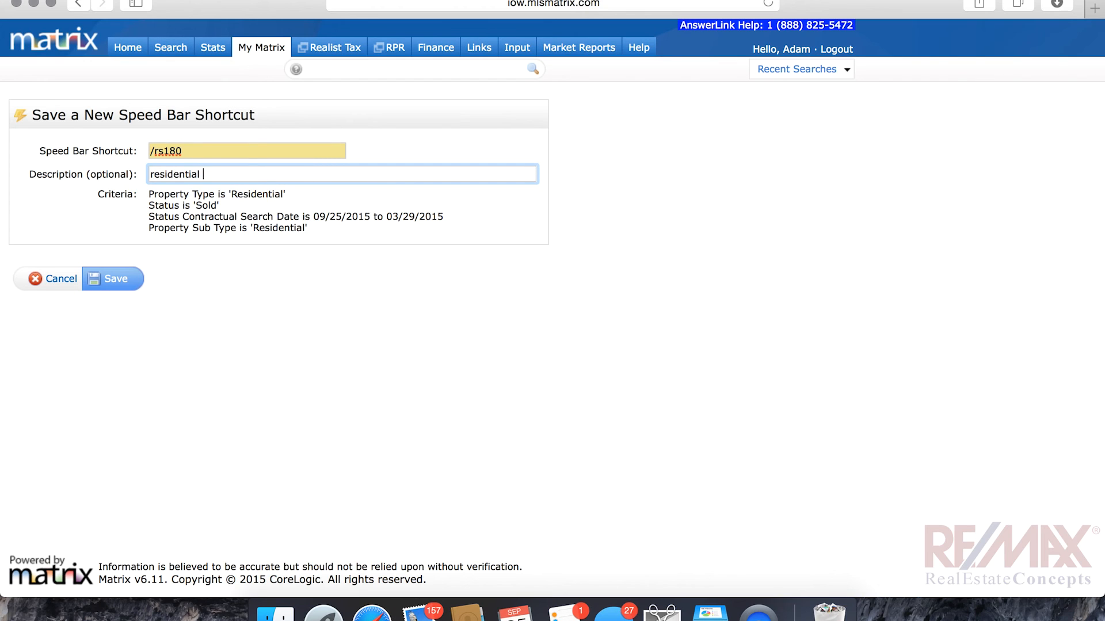
pyautogui.write('sold')
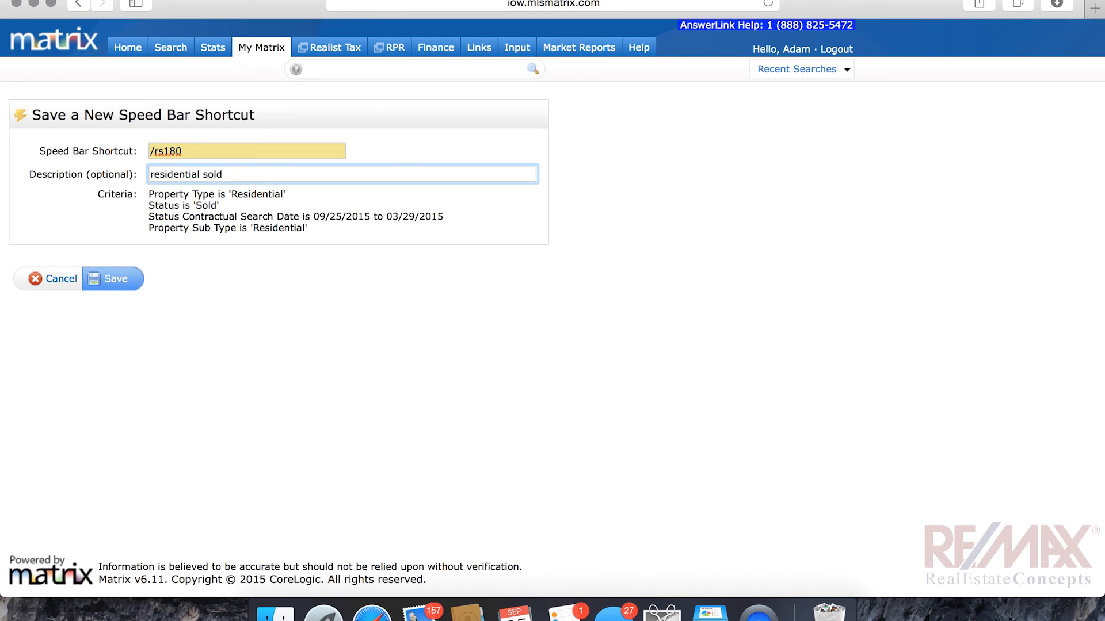
pyautogui.write('180 days')
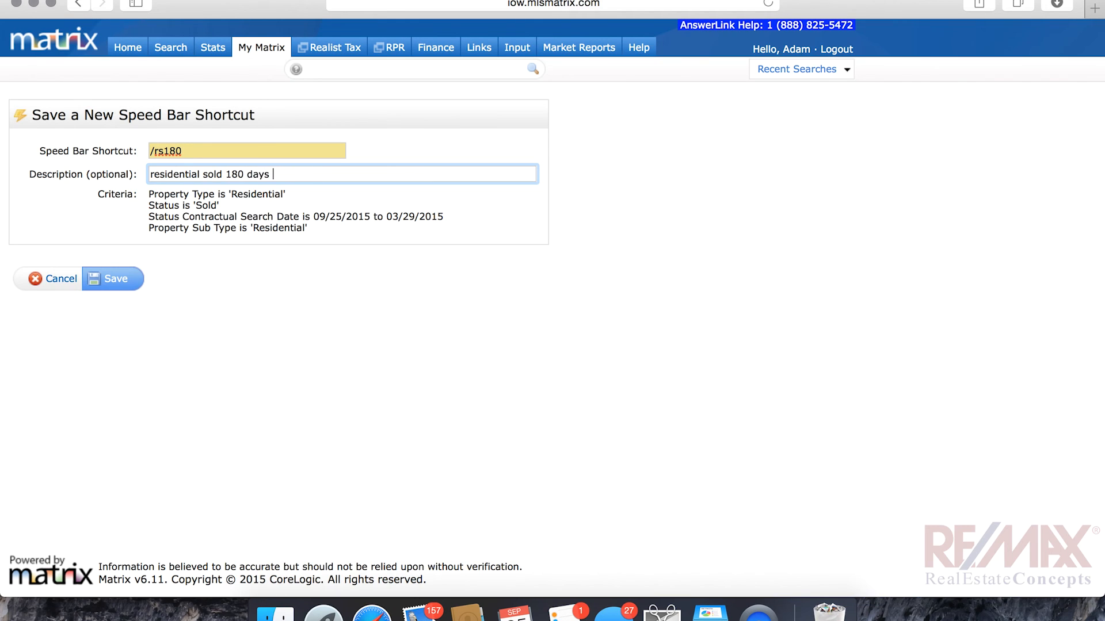
pyautogui.write('back')
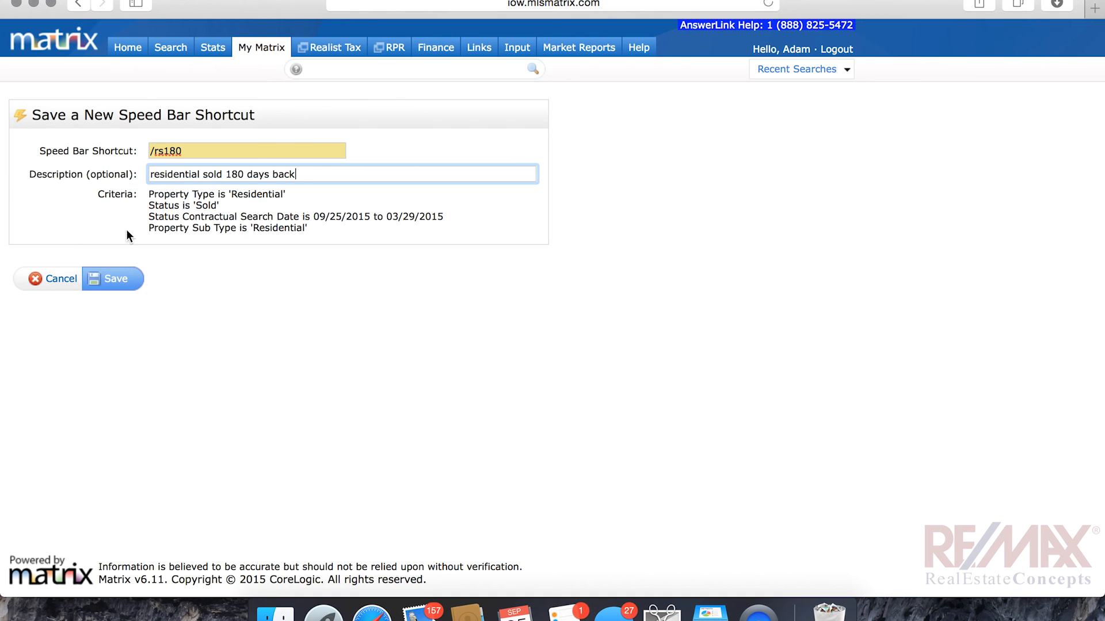
pyautogui.click(111, 279)
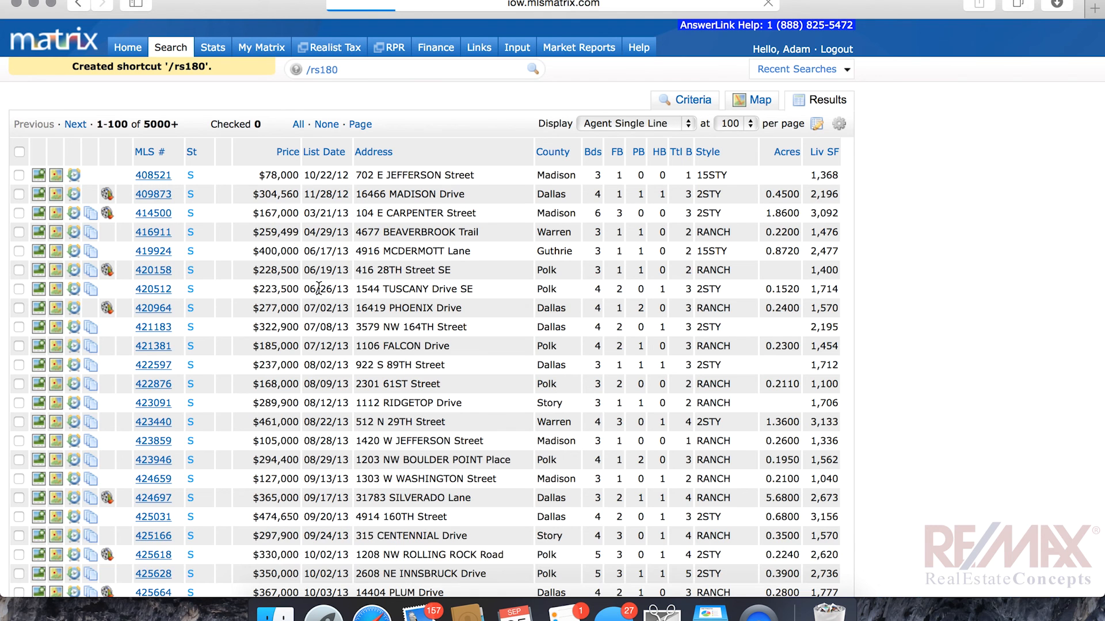
# - Return to the Matrix MLS home page
pyautogui.click(126, 47)
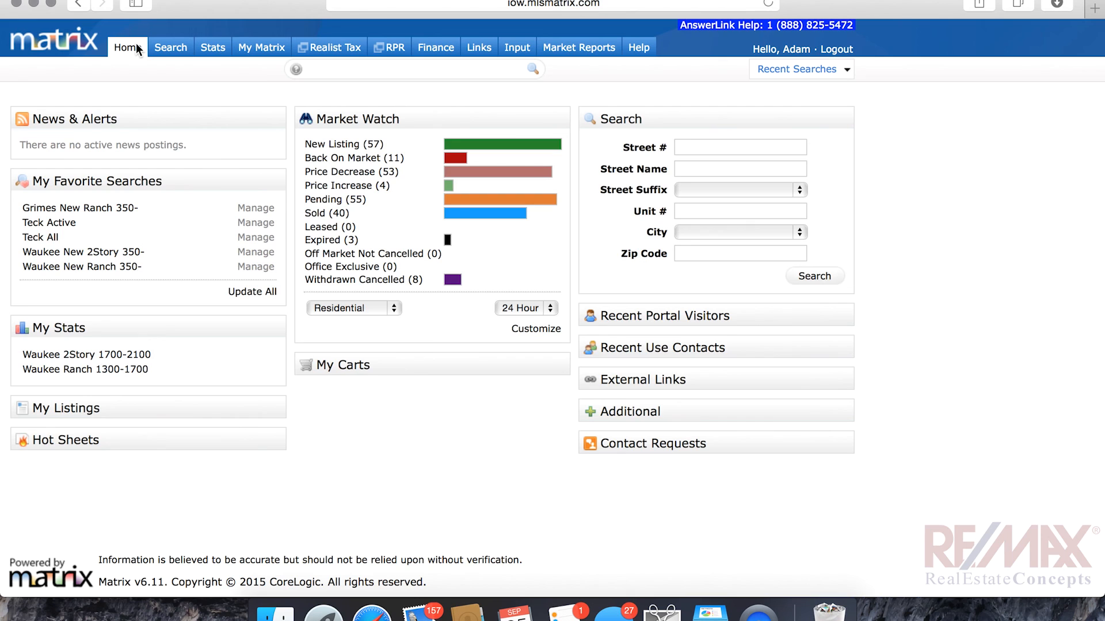
# - Enter '/rs180 grimes 1000-1500 sqft' in the home page speed bar
pyautogui.click(261, 47)
pyautogui.write('/')
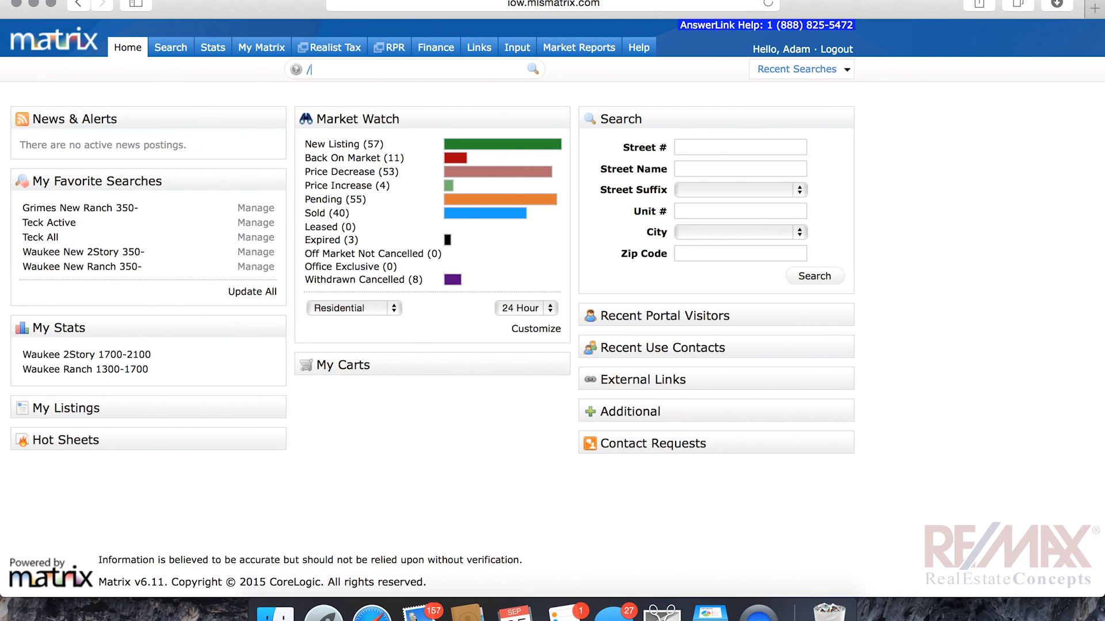
pyautogui.write('rs180')
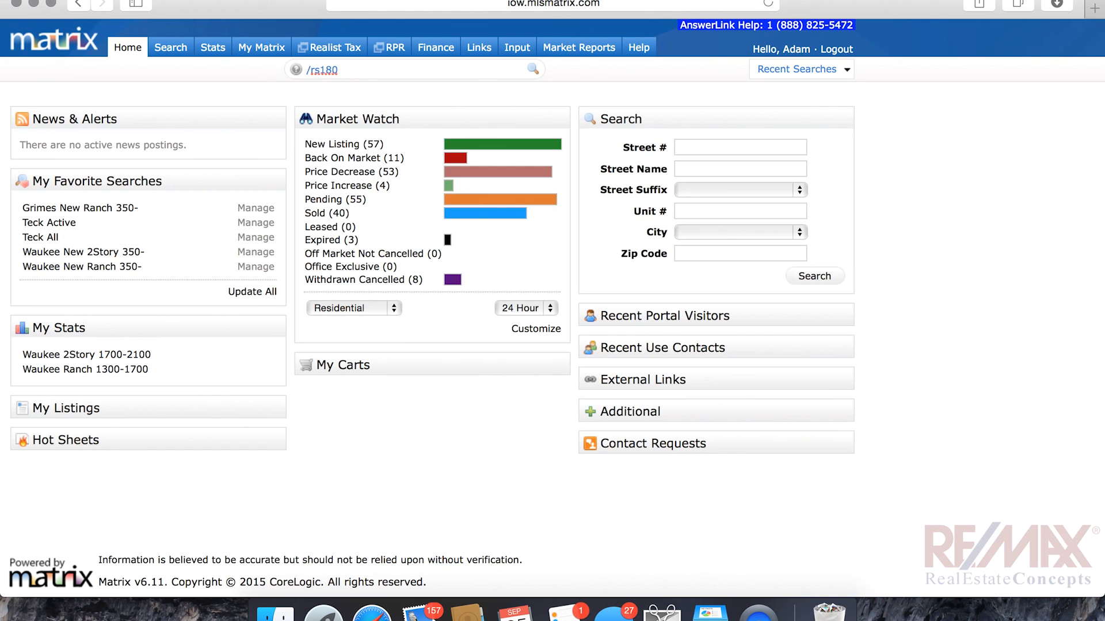
pyautogui.write('grimes')
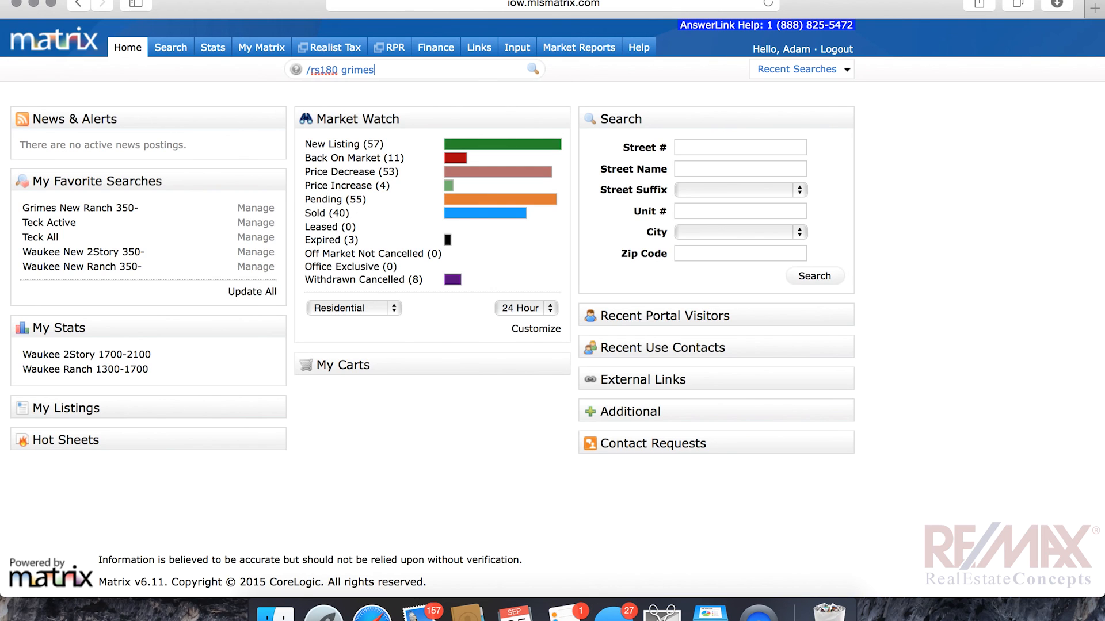
pyautogui.write('" "')
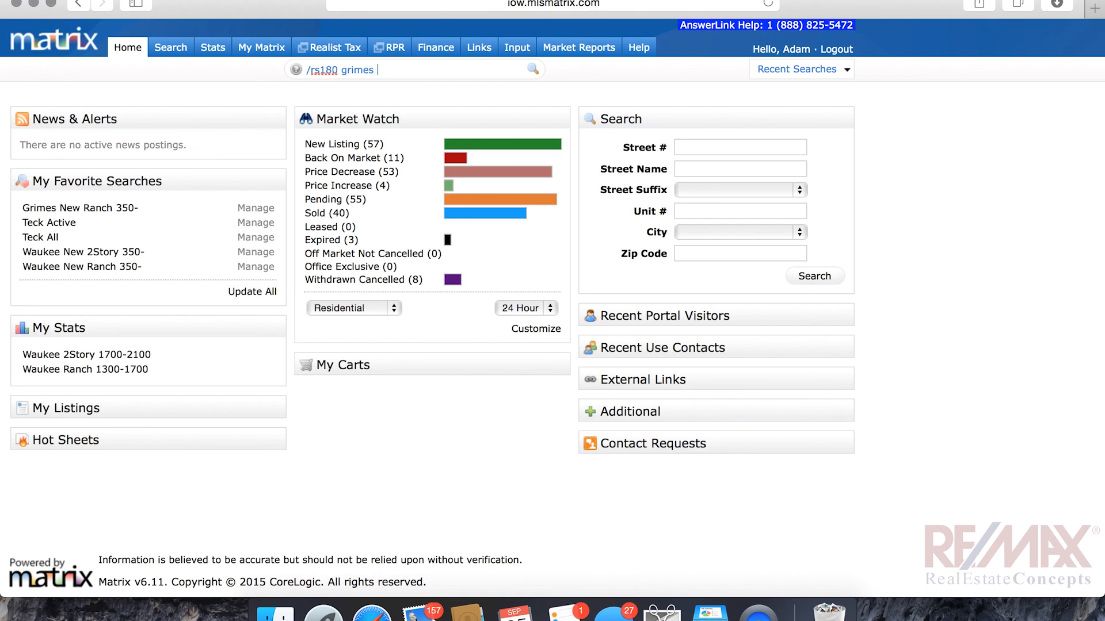
pyautogui.write('1000-1500 sqft')
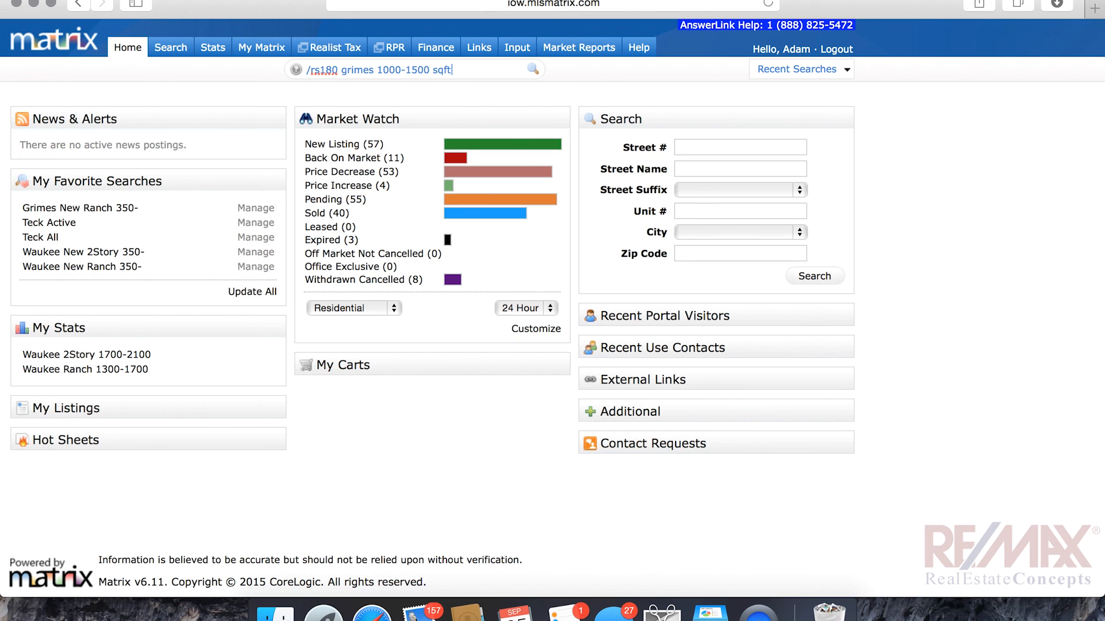
# - Run the speed bar search and review the 46 Grimes listings returned
pyautogui.click(533, 69)
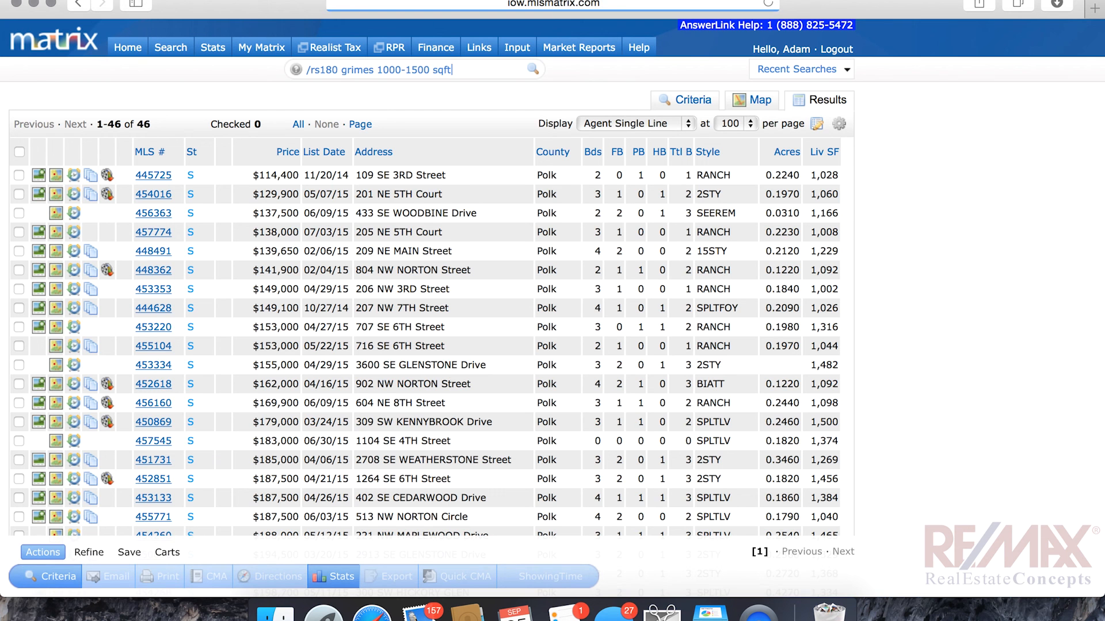
pyautogui.moveTo(203, 196)
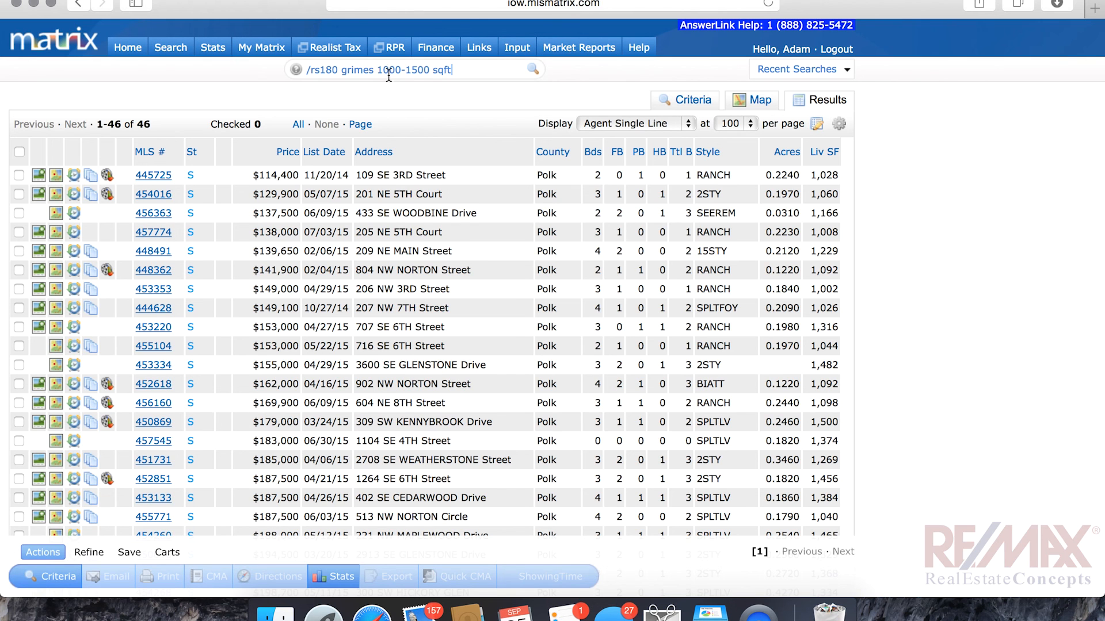
pyautogui.scroll(-3)
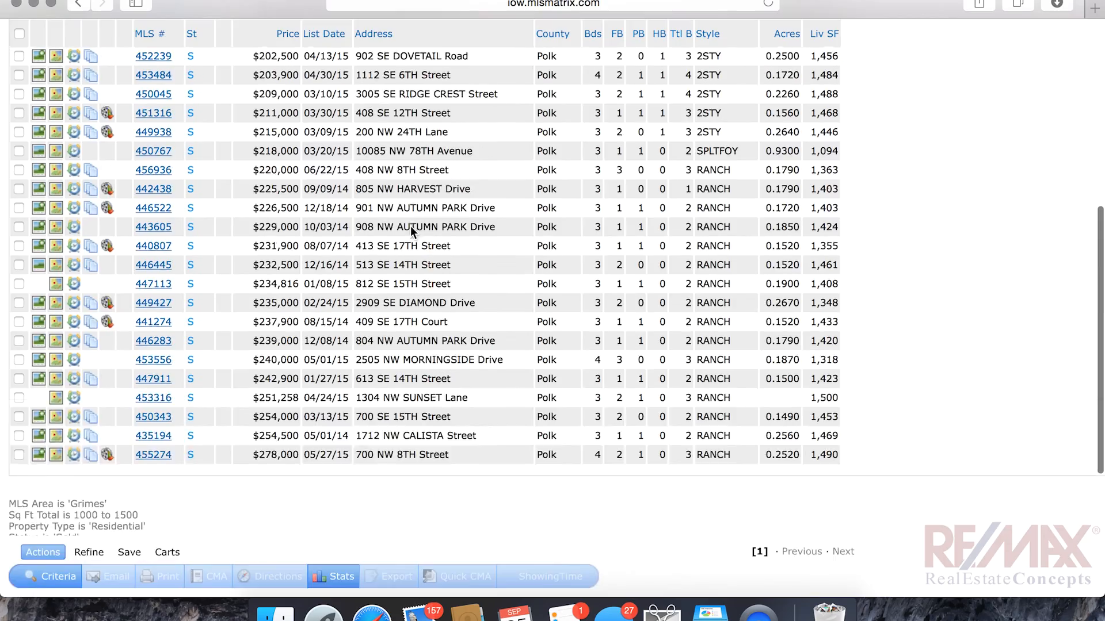